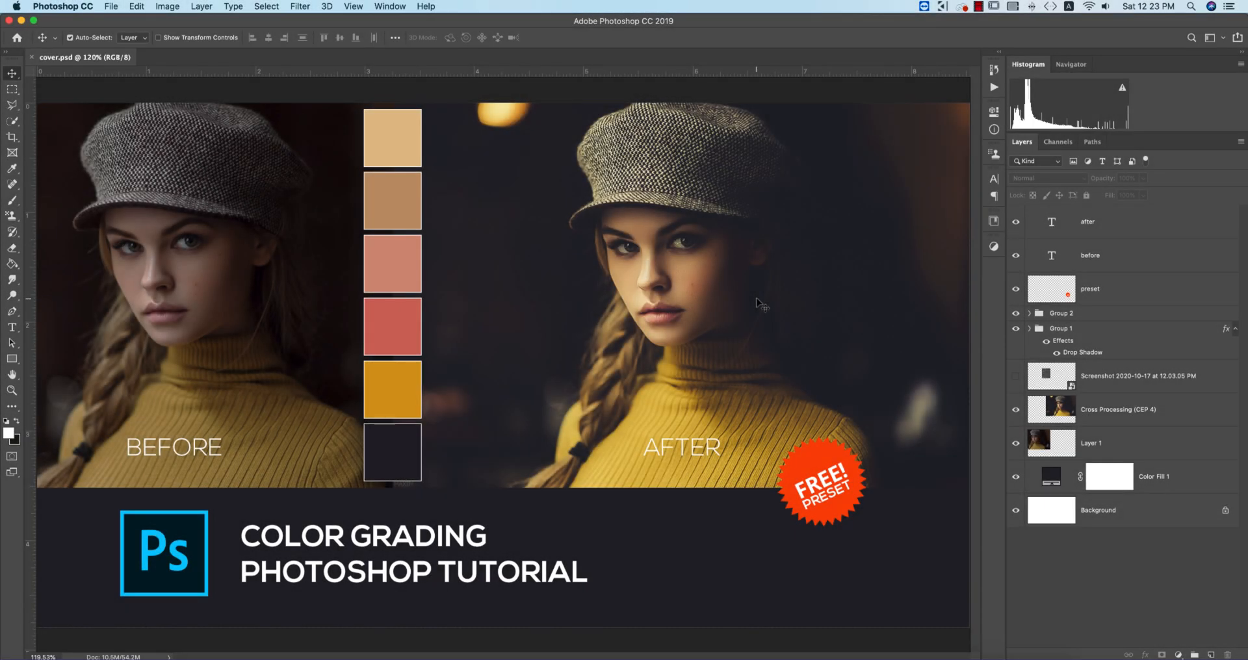
{"action": "mouse_move", "coordinate": [648, 416]}
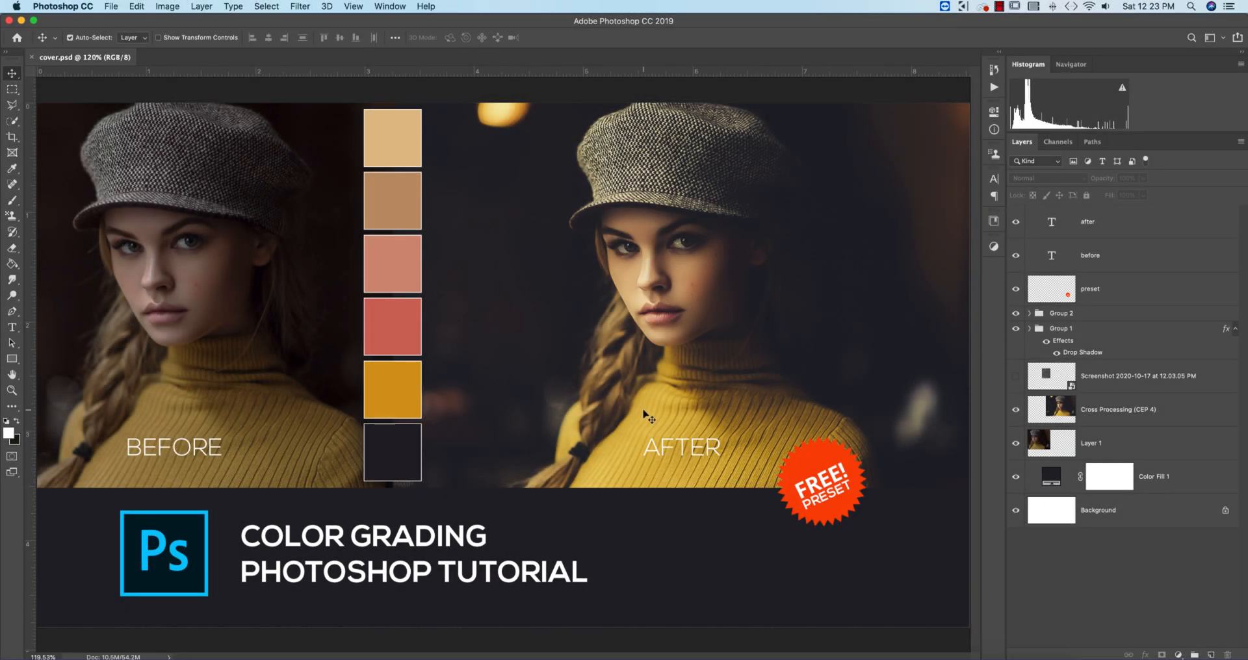
{"action": "mouse_move", "coordinate": [502, 601]}
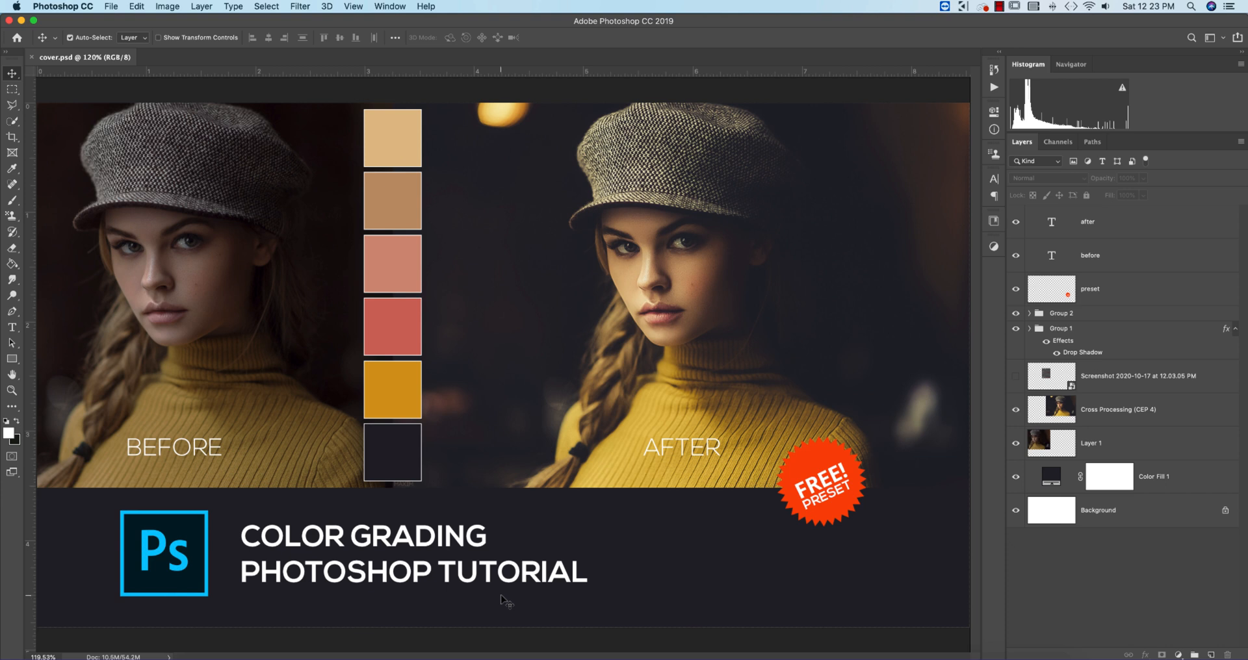
{"action": "mouse_move", "coordinate": [611, 372]}
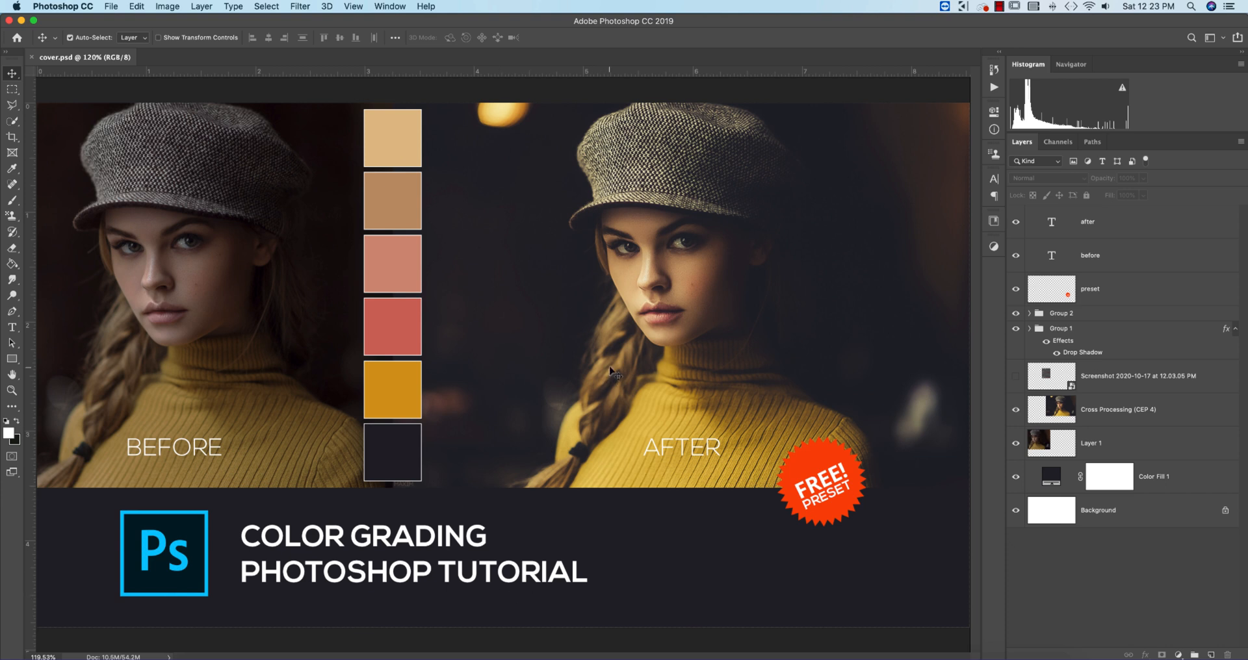
{"action": "mouse_move", "coordinate": [678, 26]}
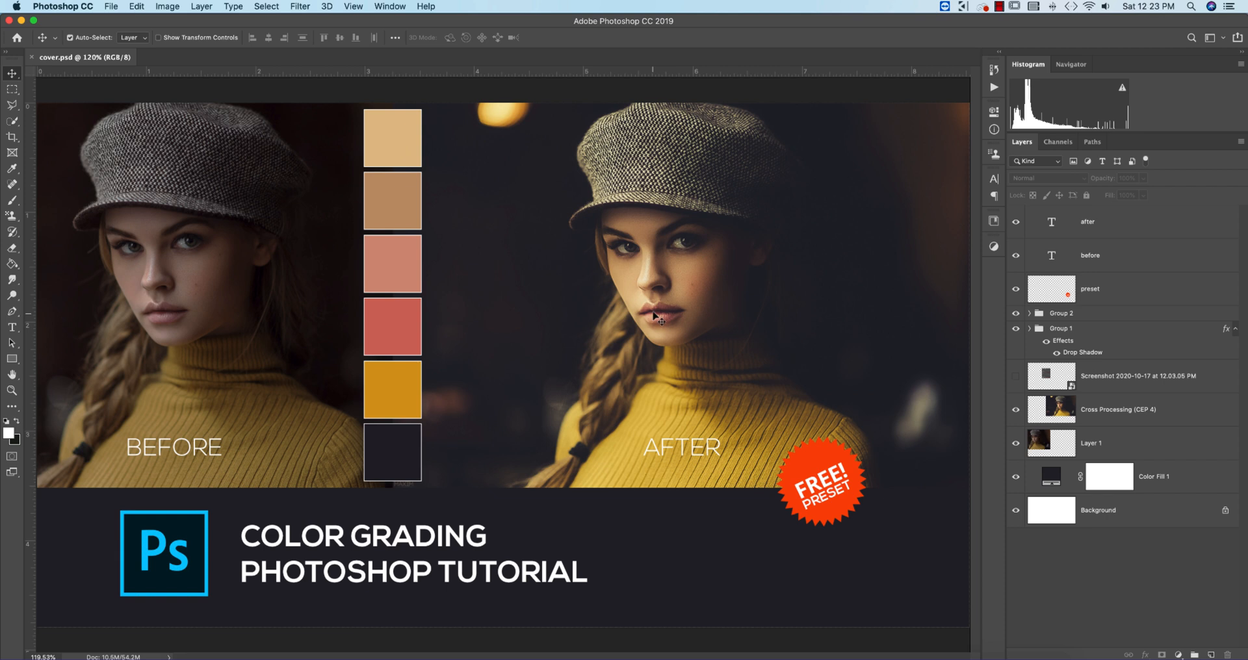
{"action": "mouse_move", "coordinate": [667, 321]}
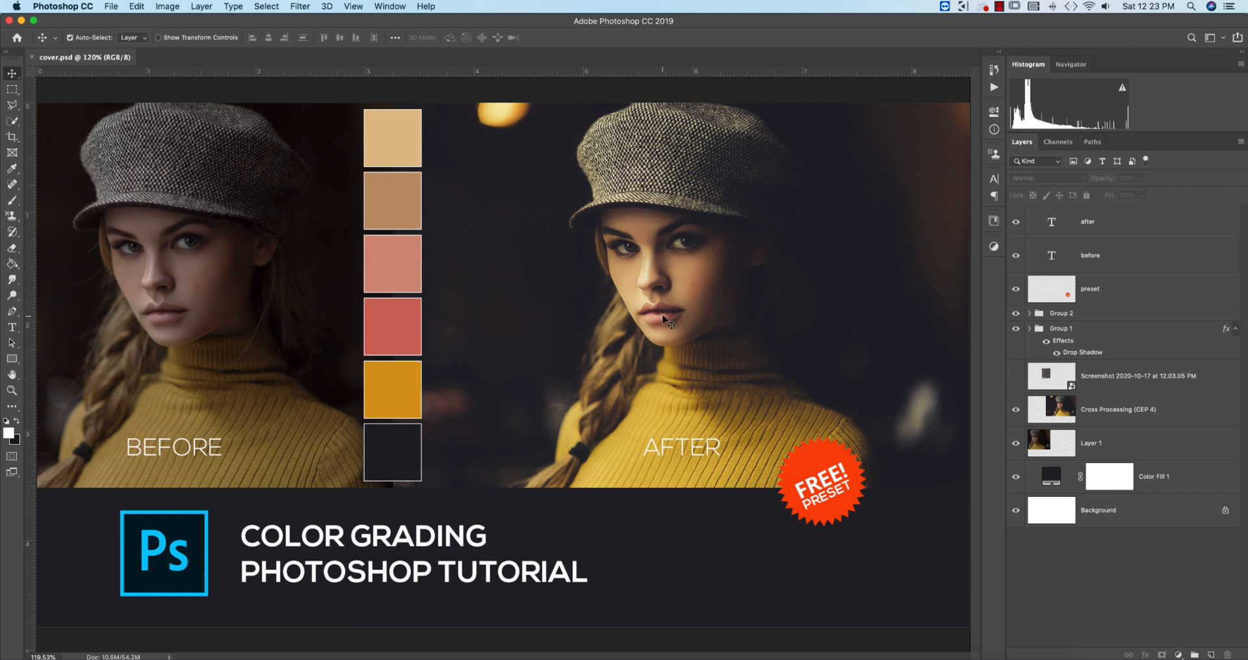
{"action": "mouse_move", "coordinate": [674, 327]}
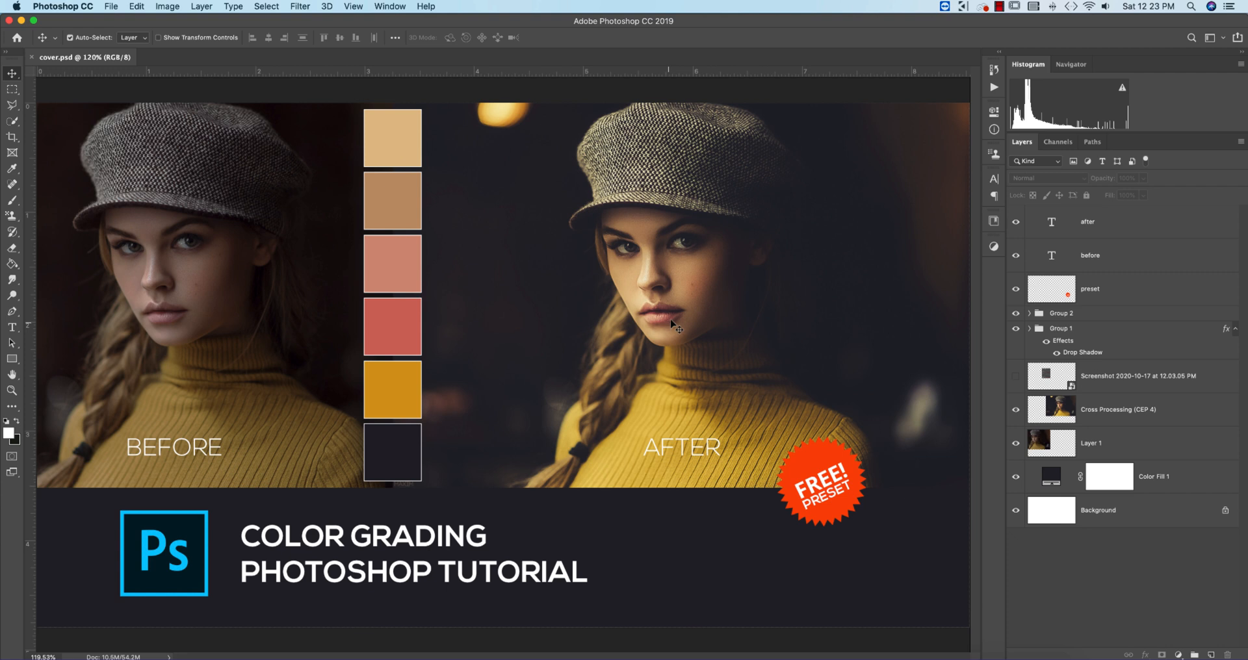
{"action": "mouse_move", "coordinate": [680, 321]}
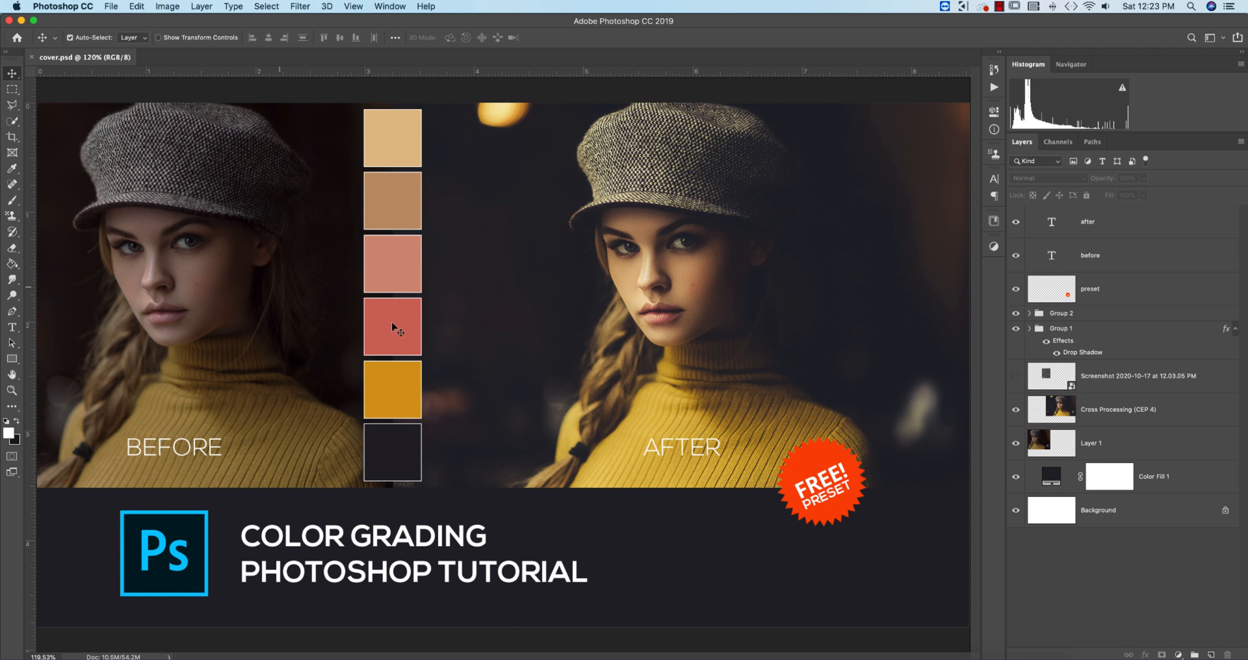
{"action": "mouse_move", "coordinate": [707, 215]}
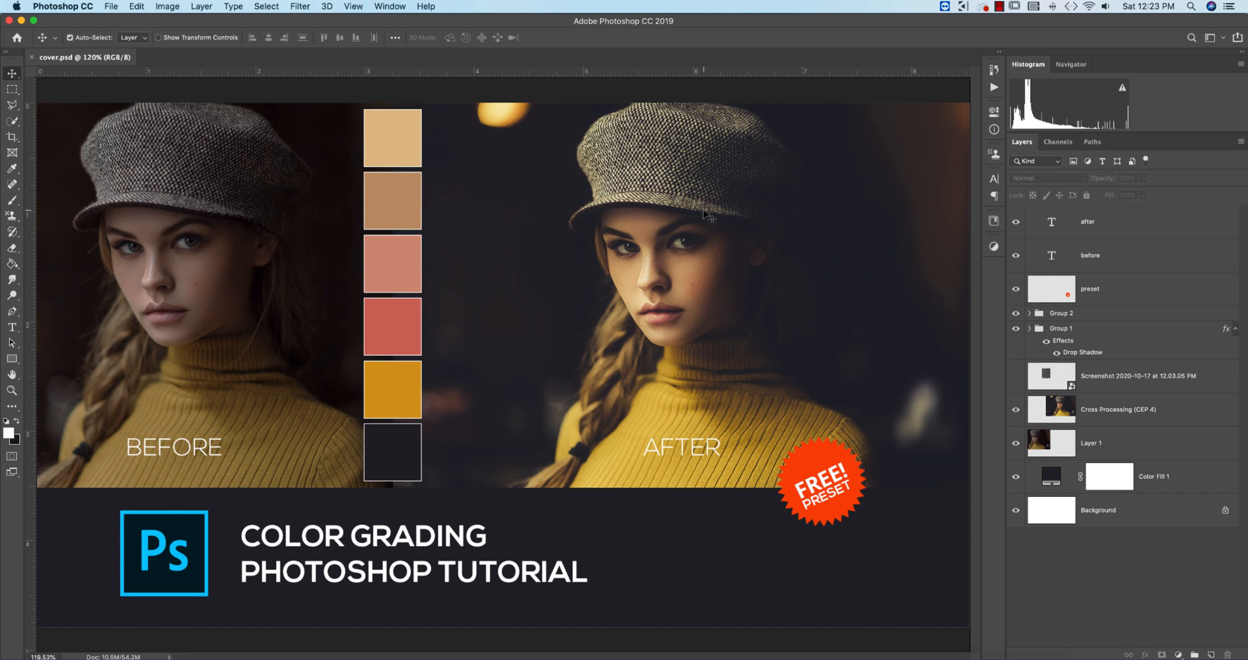
{"action": "mouse_move", "coordinate": [407, 491]}
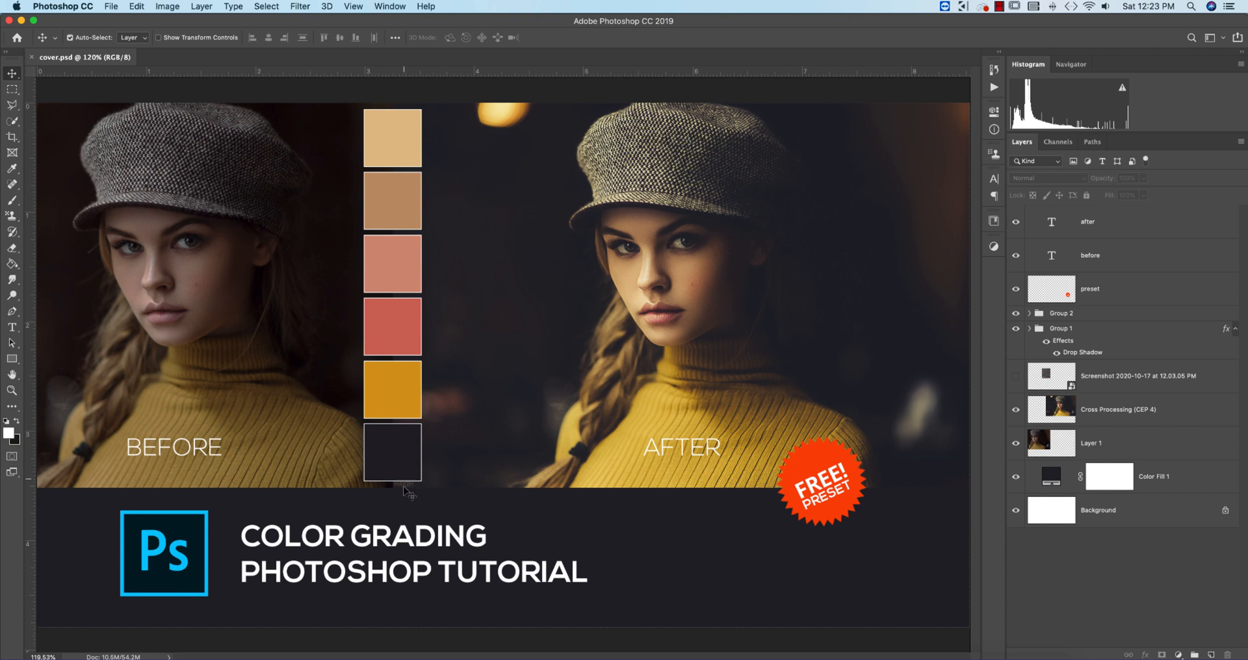
{"action": "mouse_move", "coordinate": [545, 187]}
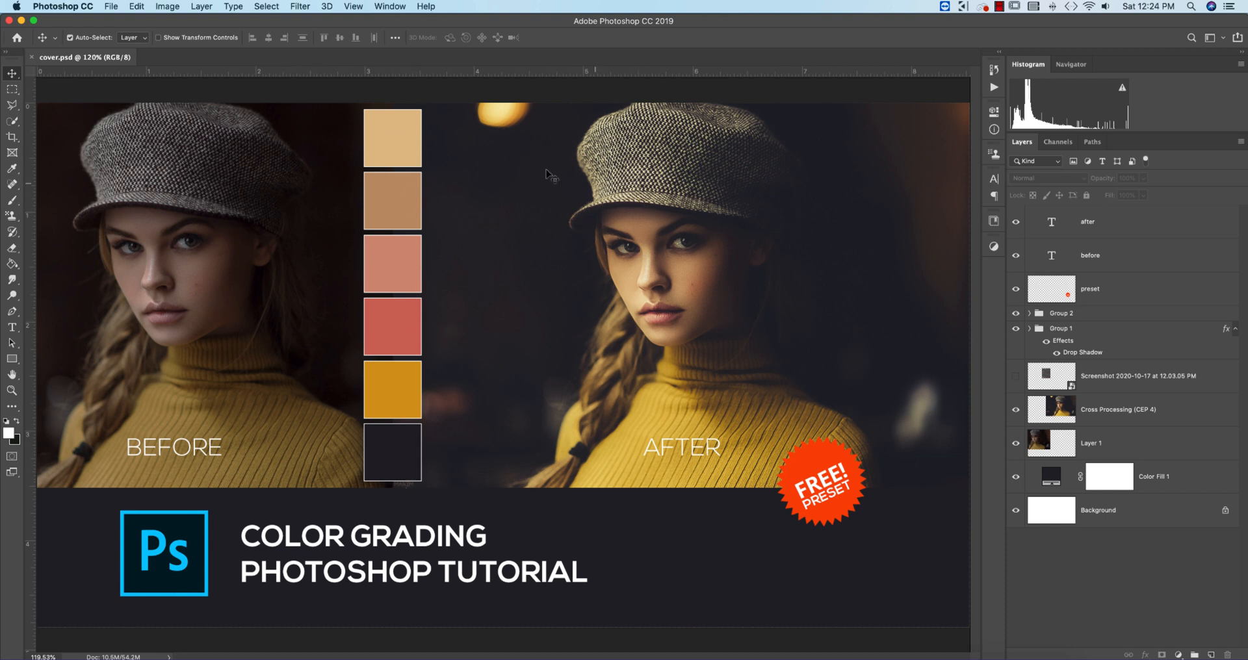
{"action": "mouse_move", "coordinate": [425, 328]}
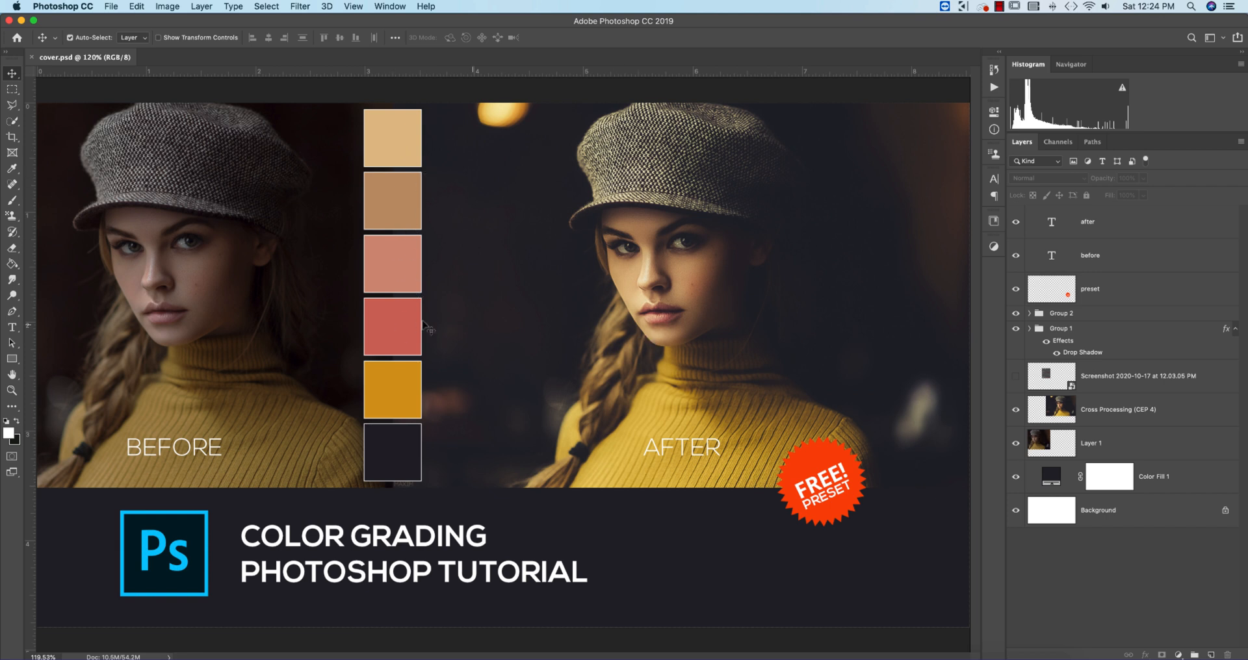
{"action": "mouse_move", "coordinate": [402, 465]}
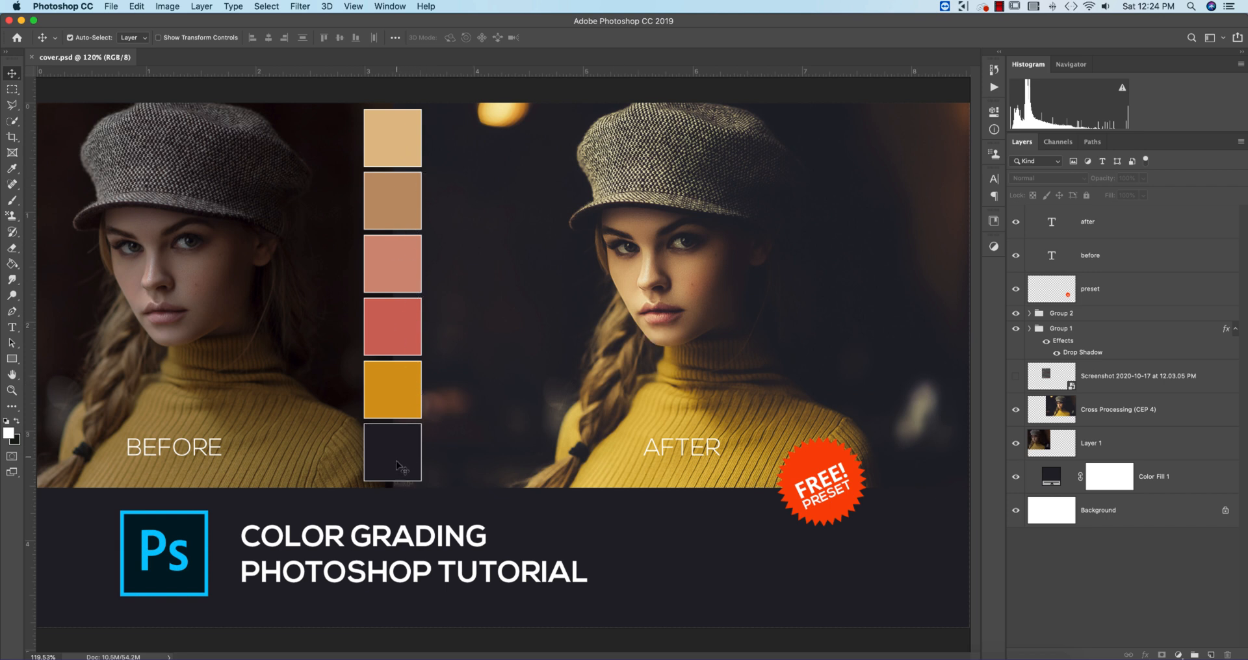
{"action": "mouse_move", "coordinate": [832, 319]}
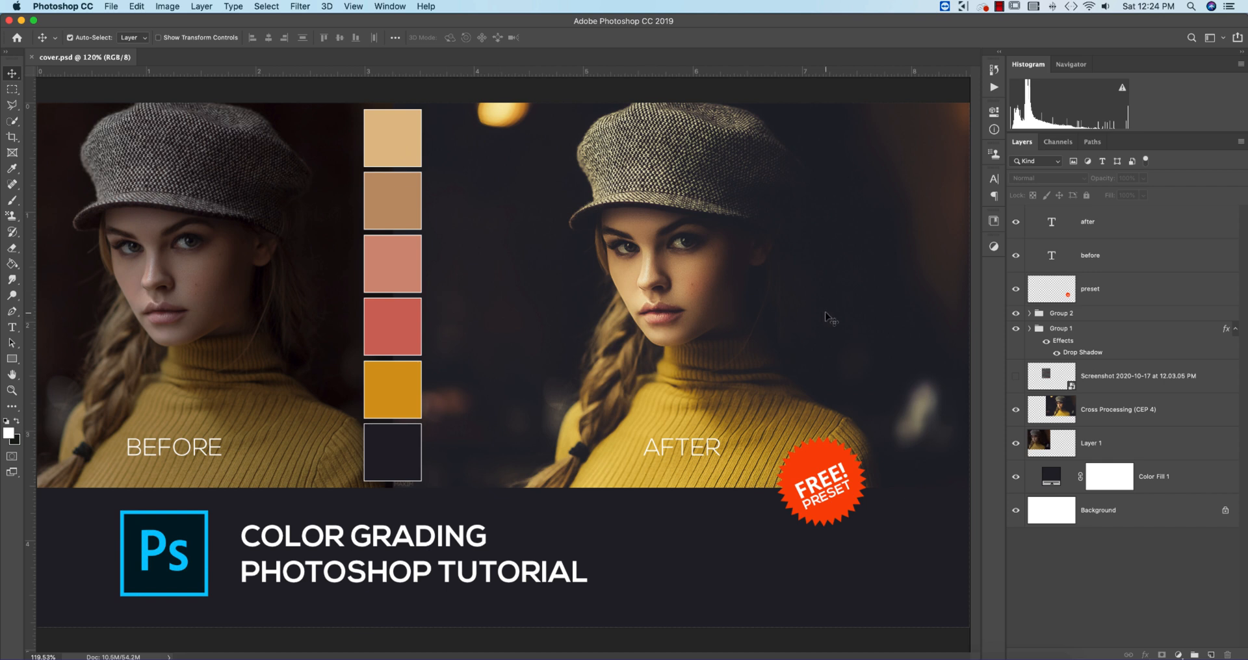
{"action": "mouse_move", "coordinate": [828, 317]}
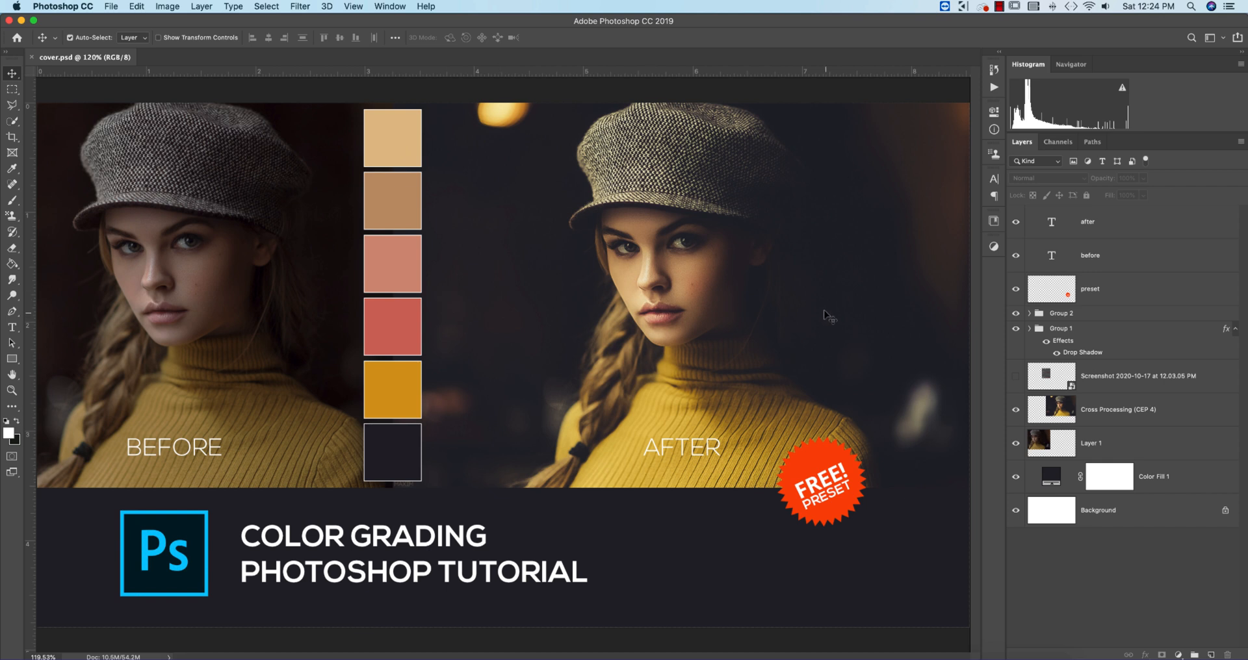
{"action": "mouse_move", "coordinate": [182, 108]}
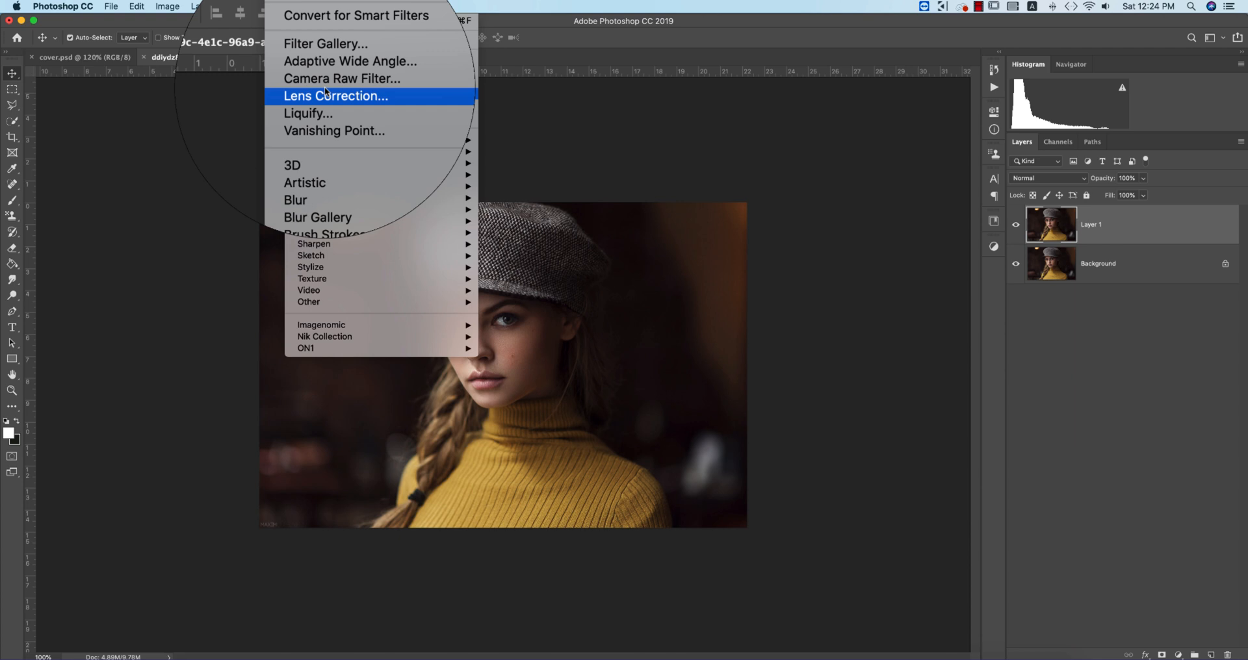
Start the Camera Raw Filter on the portrait layer, collapse Basic and Detail, and bring up Load Settings
{"action": "left_click", "coordinate": [342, 78]}
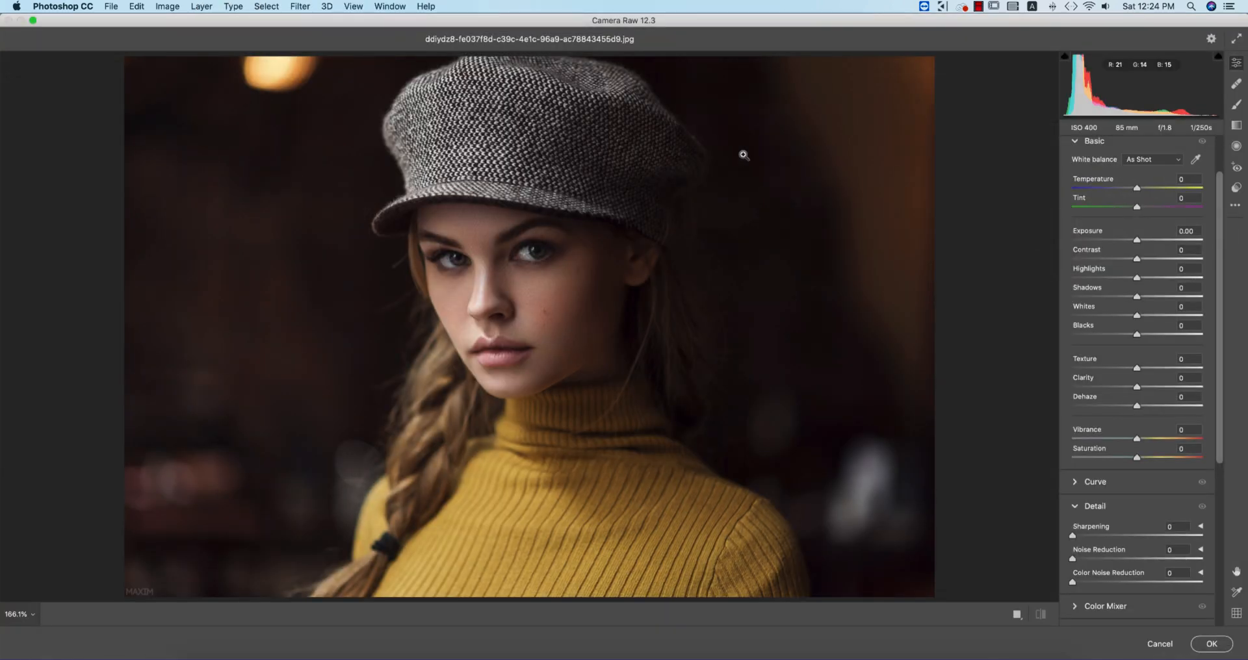
{"action": "mouse_move", "coordinate": [645, 26]}
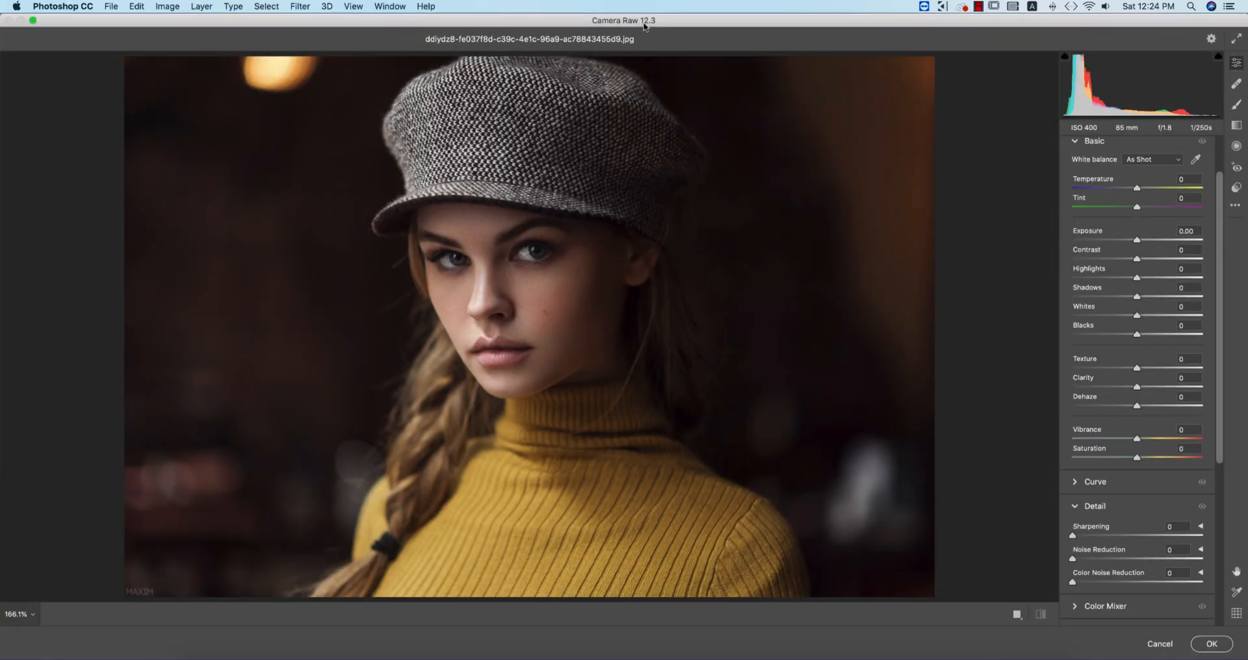
{"action": "scroll", "scroll_direction": "down", "scroll_amount": 3}
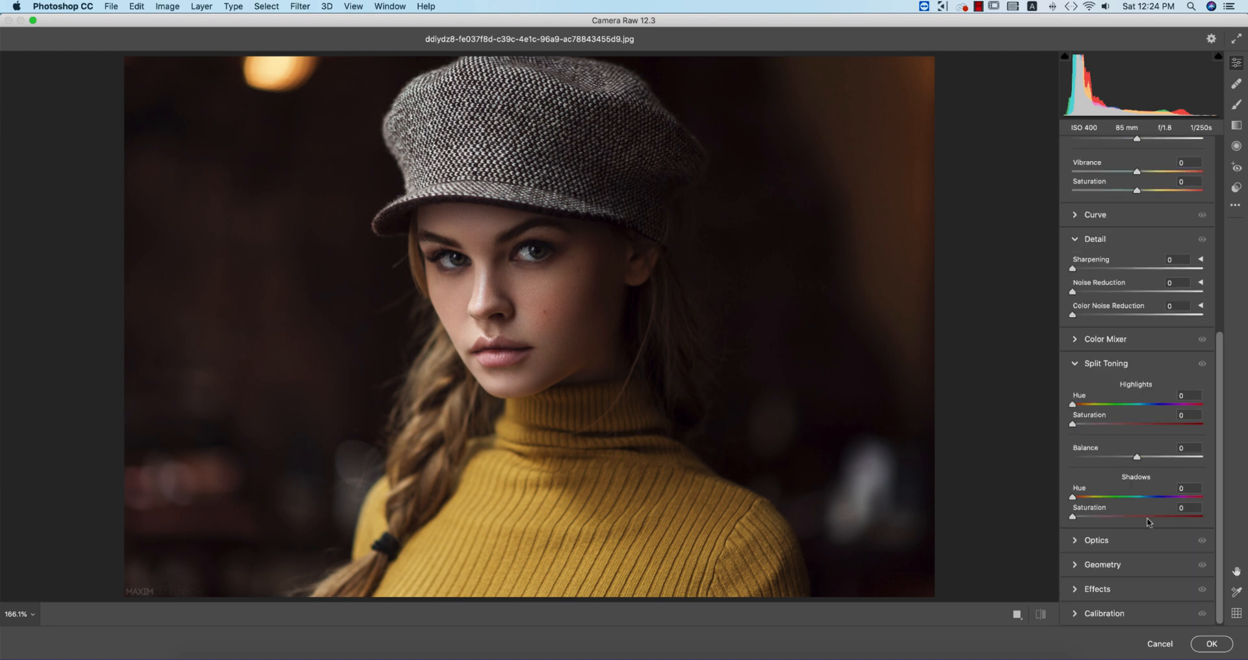
{"action": "scroll", "scroll_direction": "up", "scroll_amount": 3}
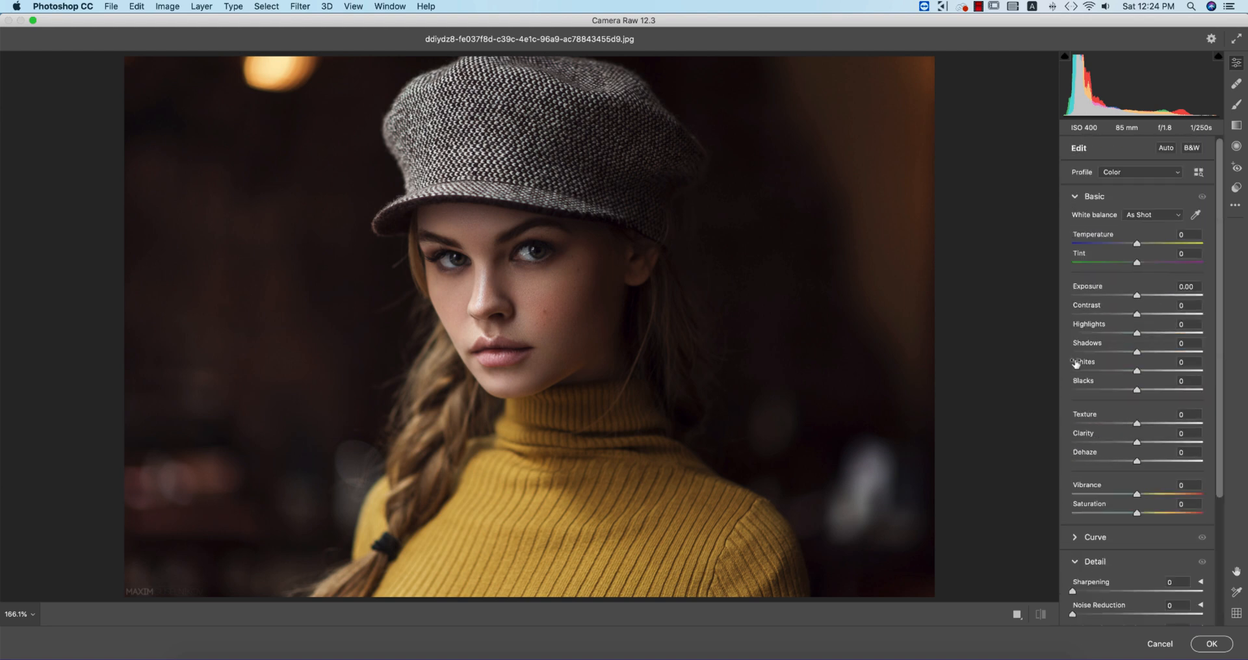
{"action": "left_click", "coordinate": [1093, 196]}
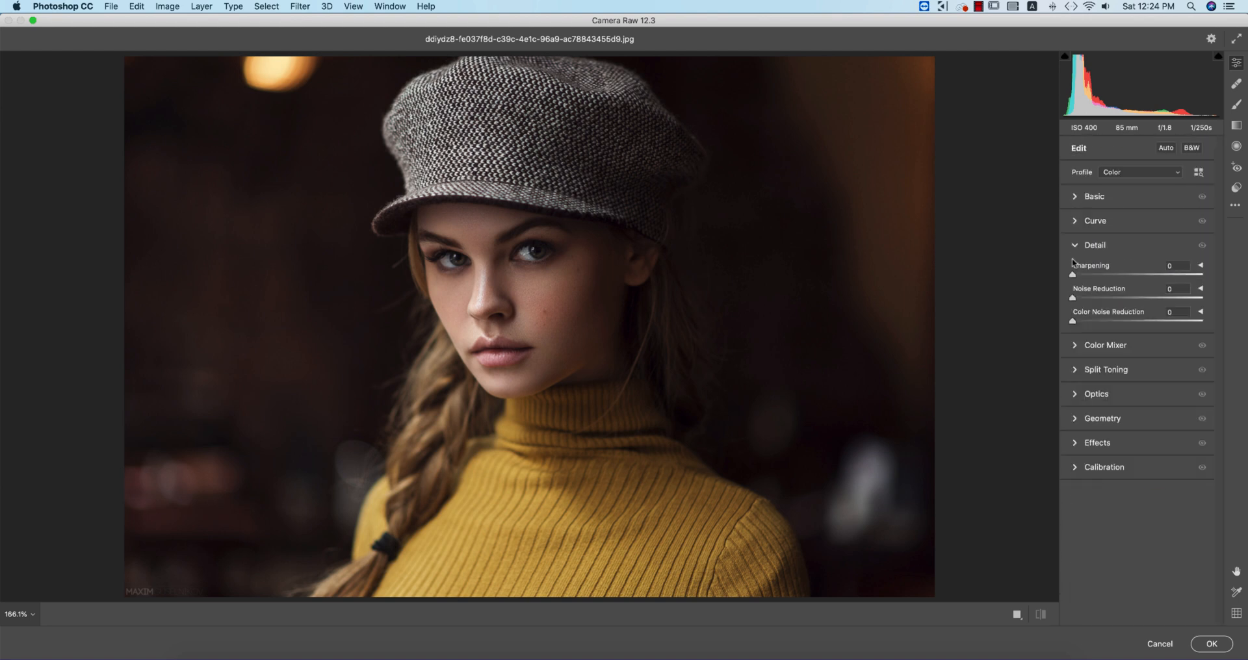
{"action": "left_click", "coordinate": [1095, 246]}
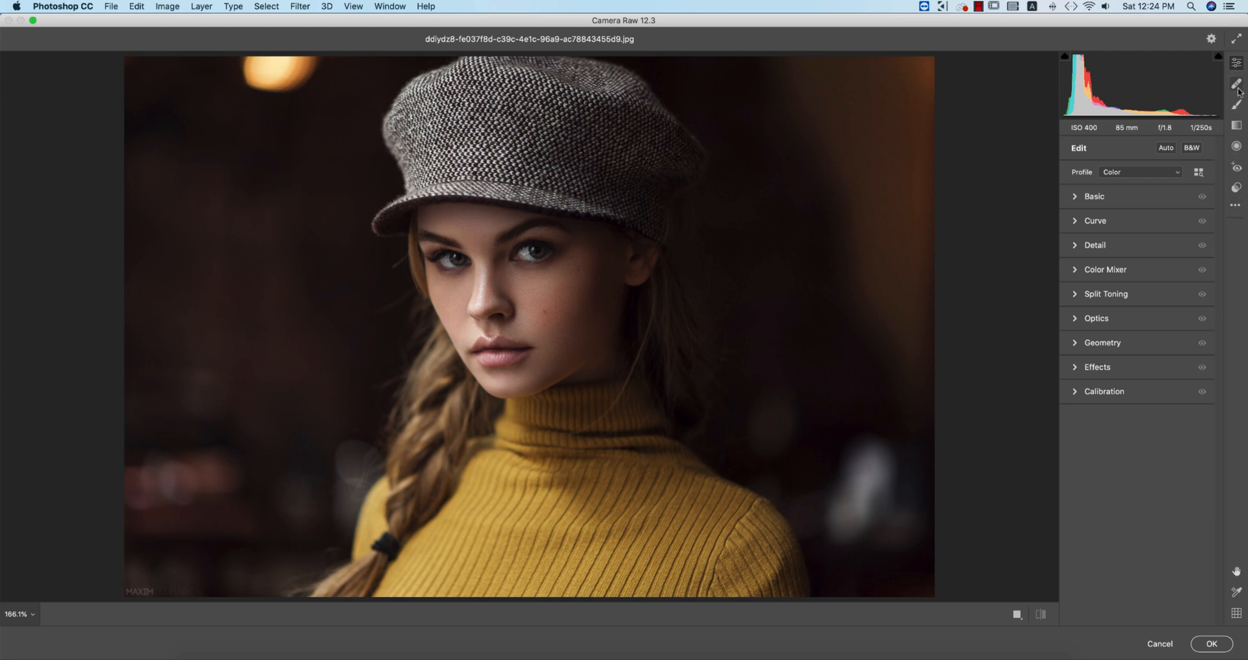
{"action": "left_click", "coordinate": [1236, 104]}
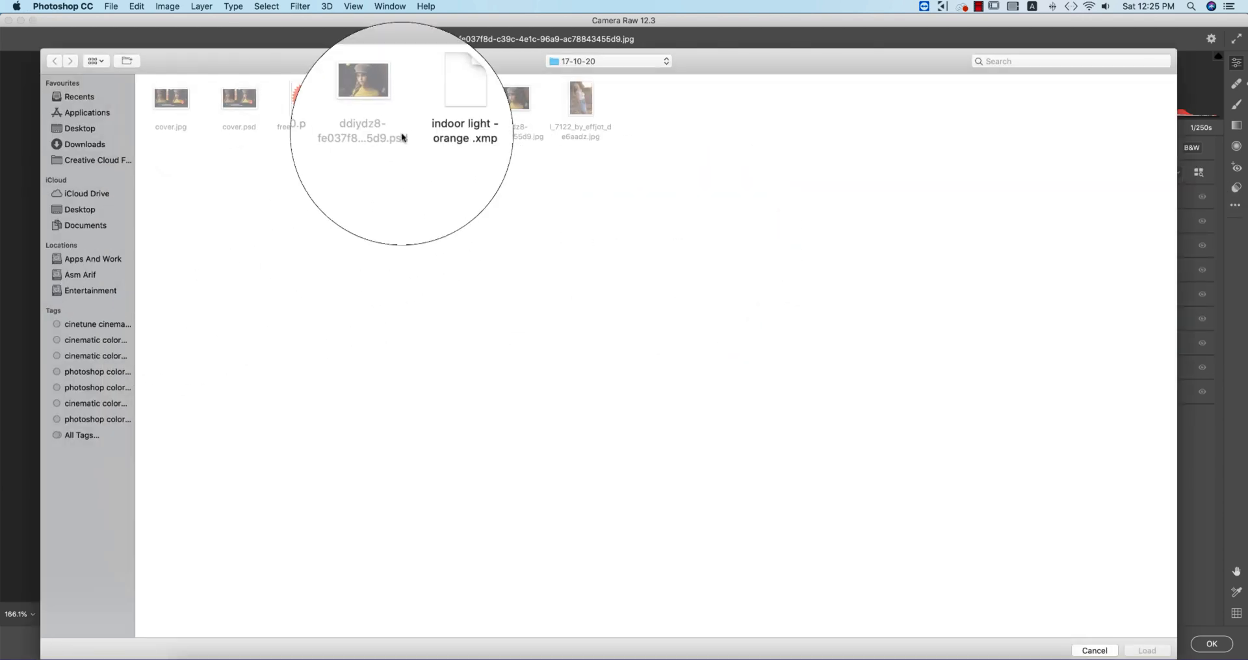
Load the 'indoor light - orange.xmp' preset from the 17-10-20 folder into Camera Raw
{"action": "left_click", "coordinate": [444, 97]}
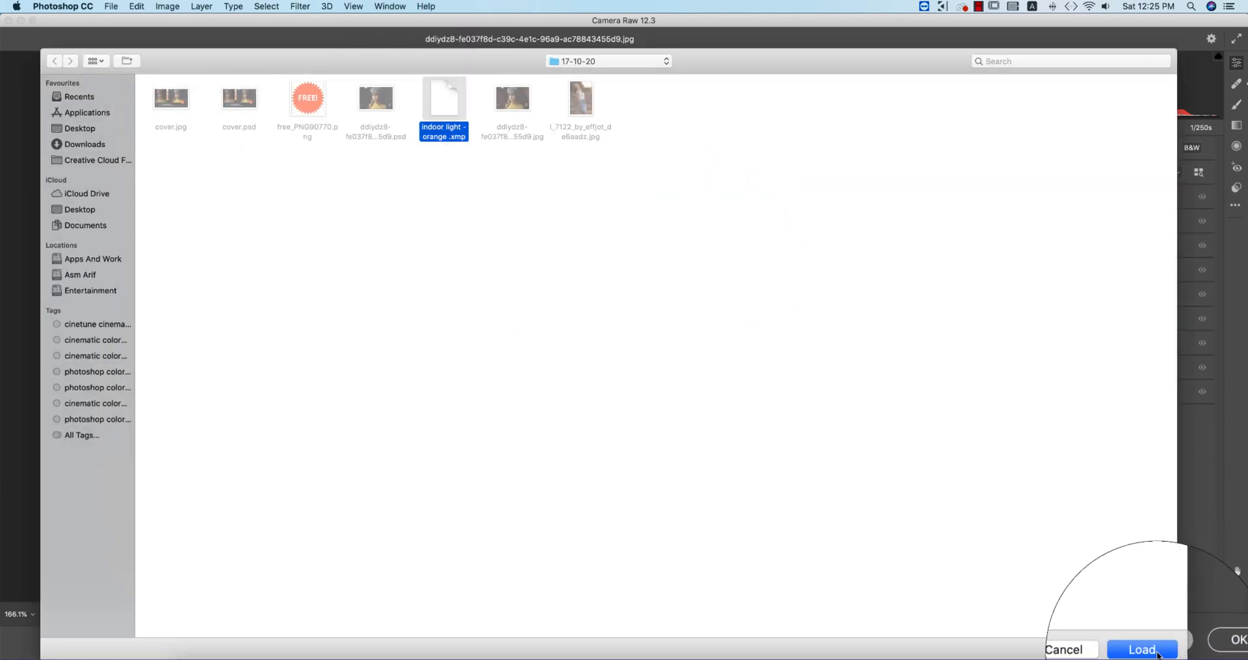
{"action": "left_click", "coordinate": [1142, 650]}
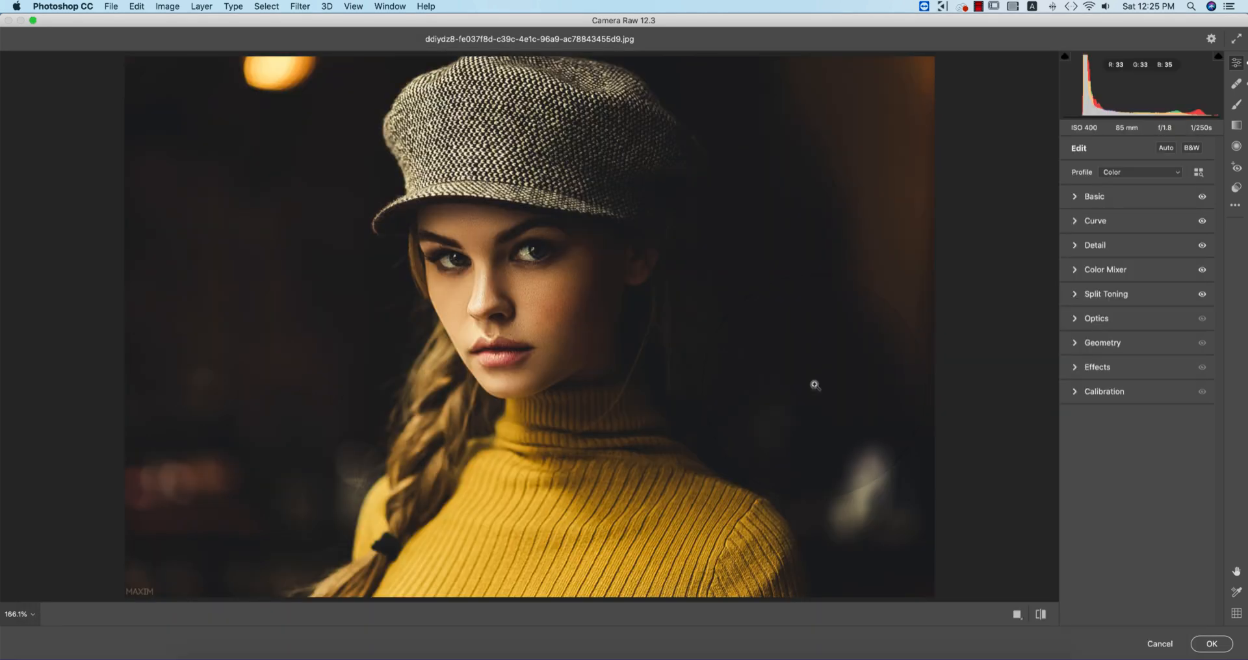
{"action": "mouse_move", "coordinate": [1011, 282]}
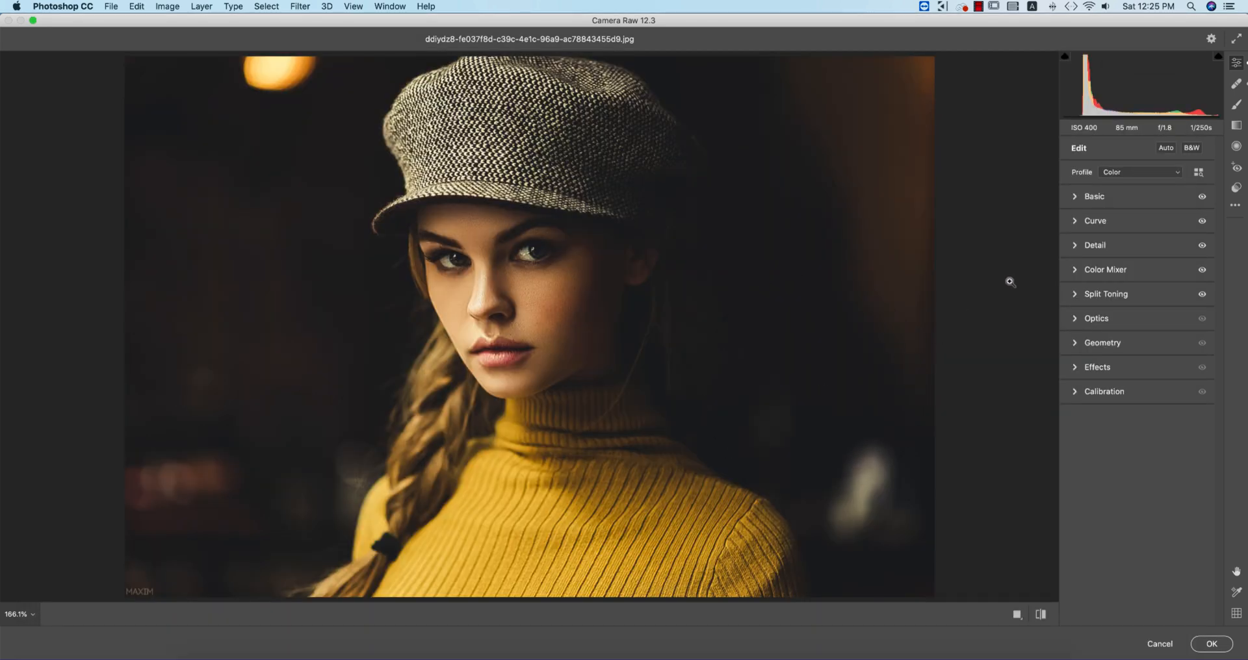
{"action": "mouse_move", "coordinate": [1090, 240]}
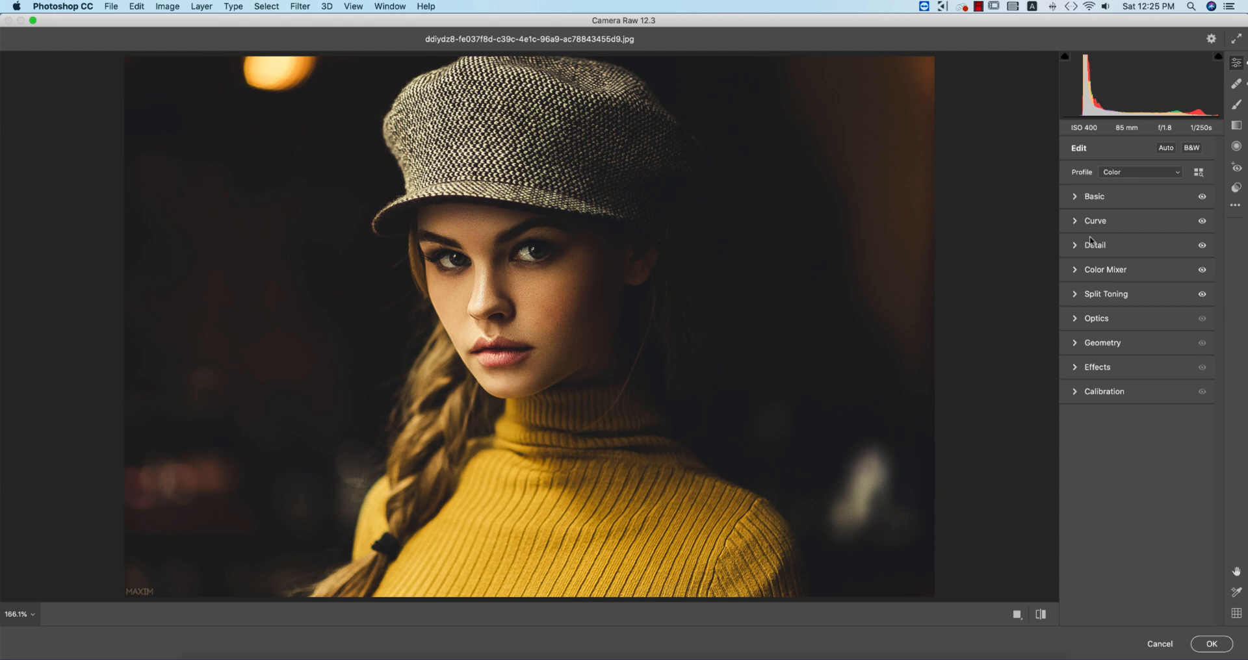
{"action": "mouse_move", "coordinate": [1091, 233]}
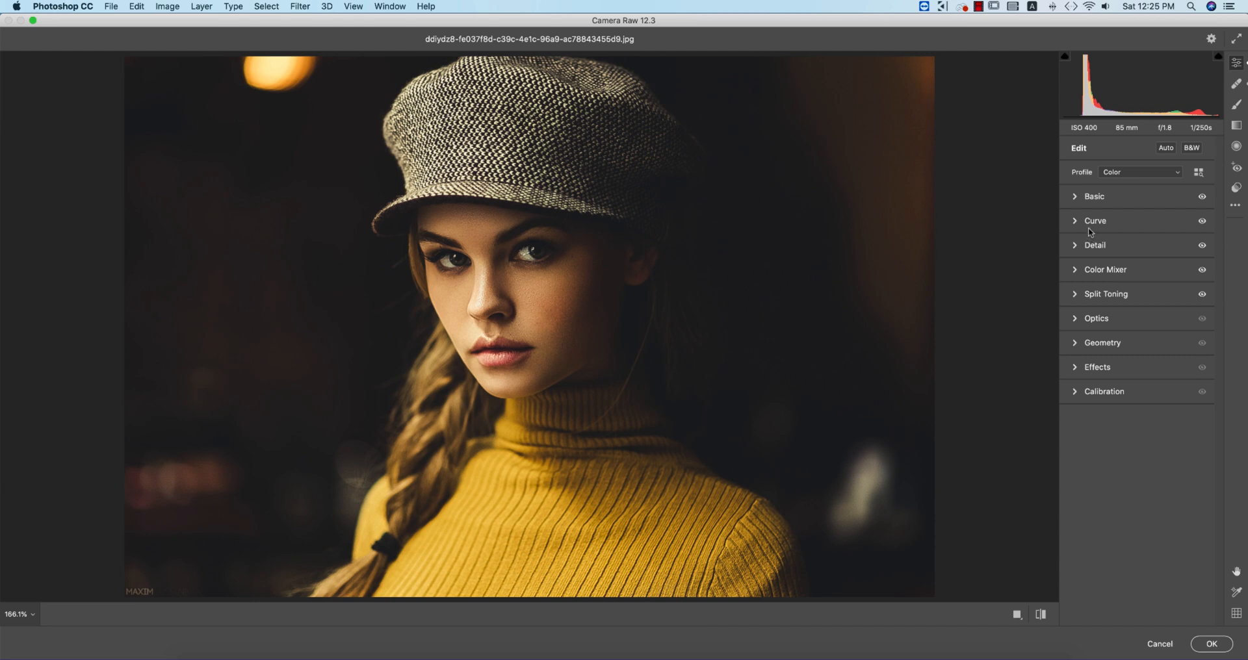
Review Basic tones (Contrast +50, Highlights -39, Shadows +10, Blacks +18, Vibrance -21) and expand the tone curve
{"action": "left_click", "coordinate": [1093, 197]}
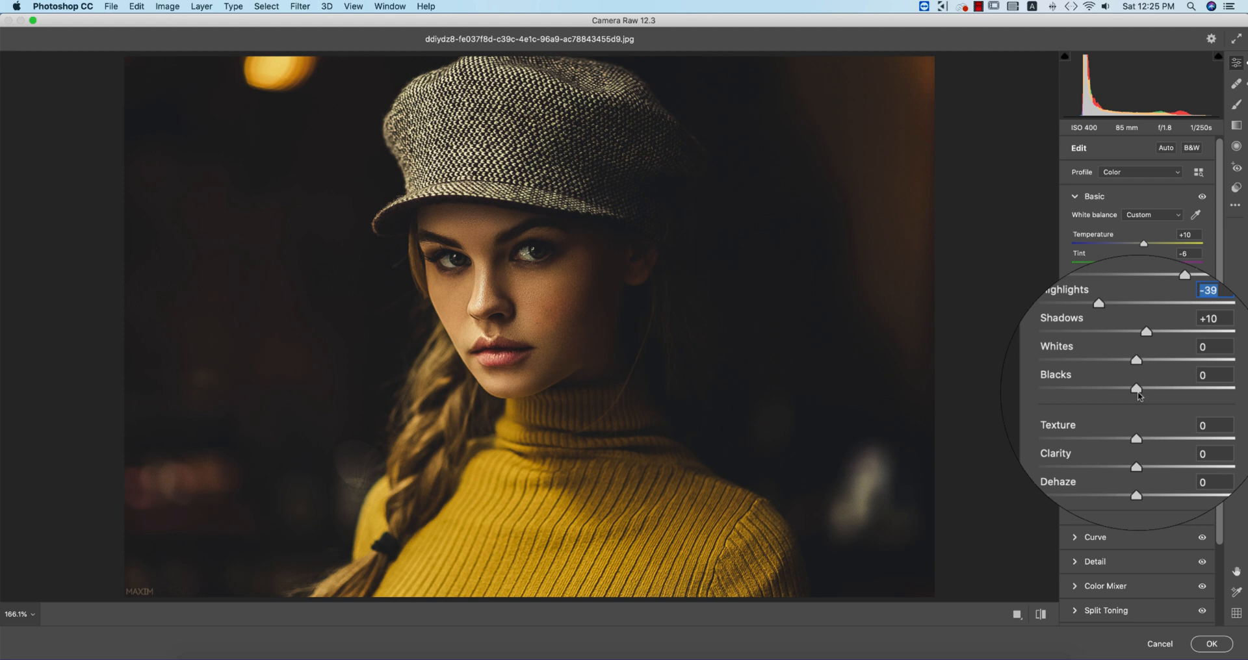
{"action": "scroll", "scroll_direction": "down", "scroll_amount": 3}
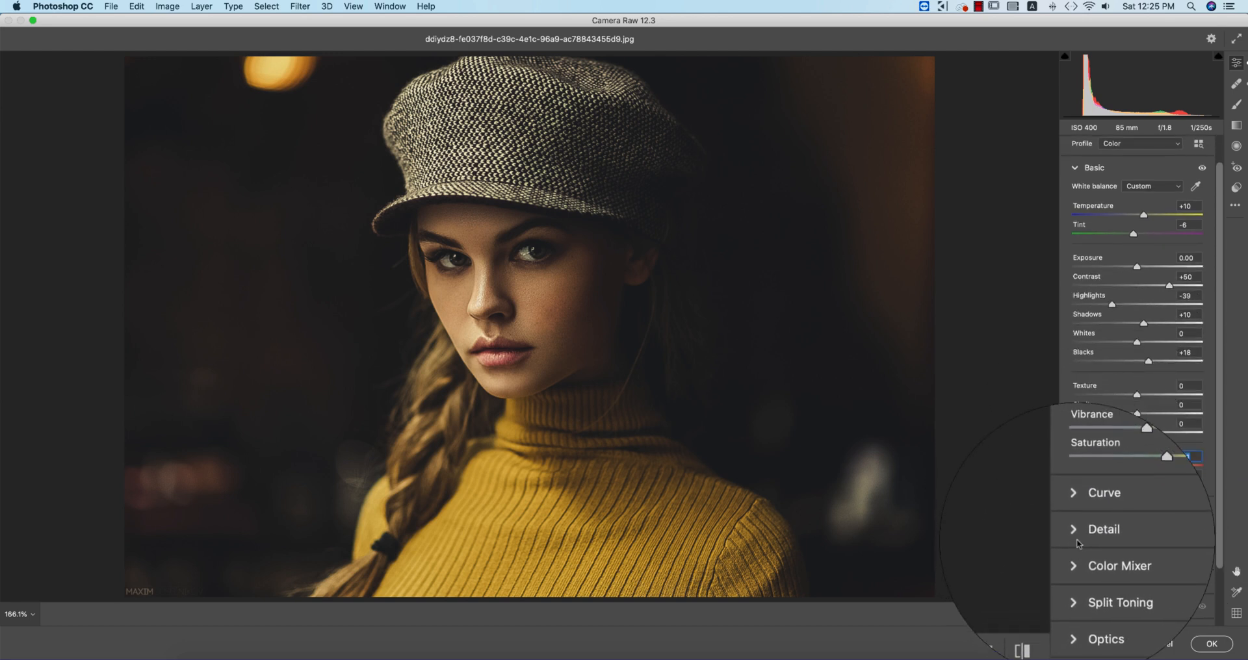
{"action": "left_click", "coordinate": [1102, 493]}
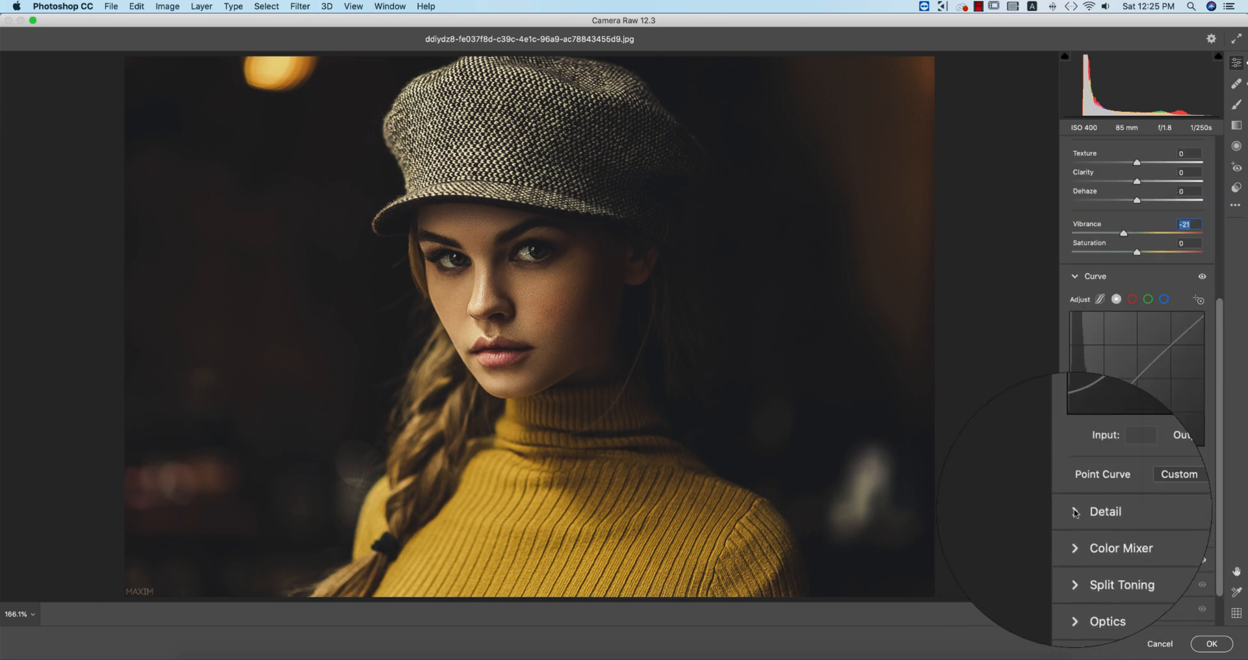
{"action": "scroll", "scroll_direction": "down", "scroll_amount": 3}
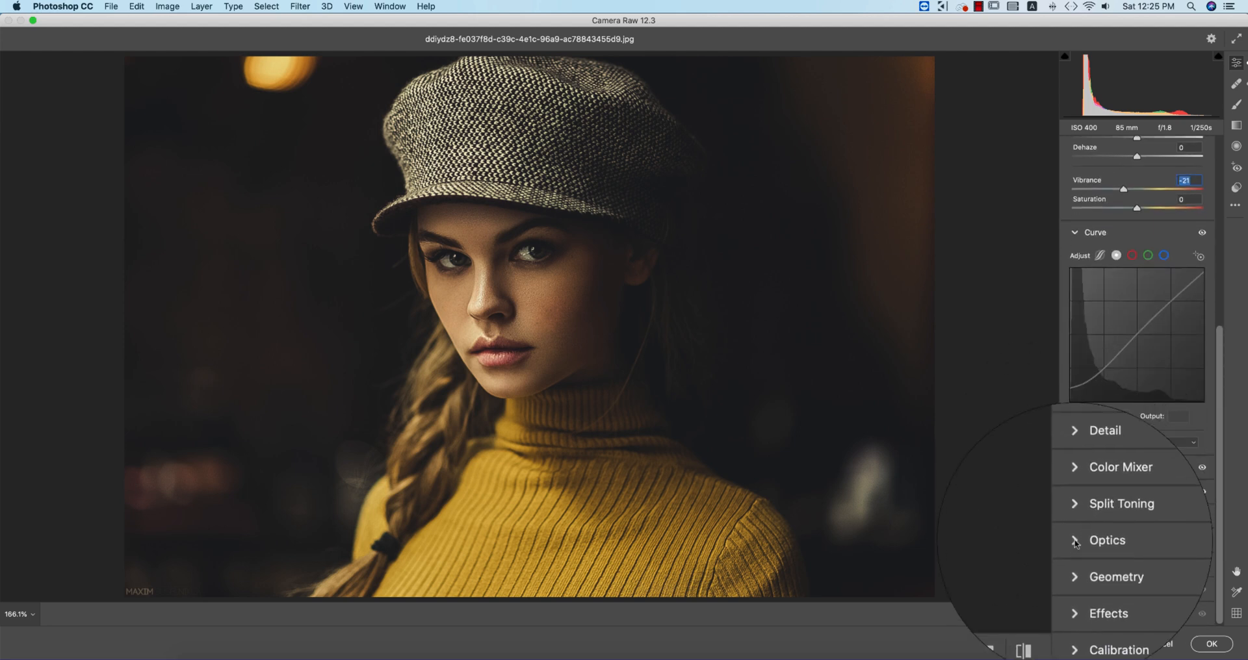
{"action": "left_click", "coordinate": [1131, 467]}
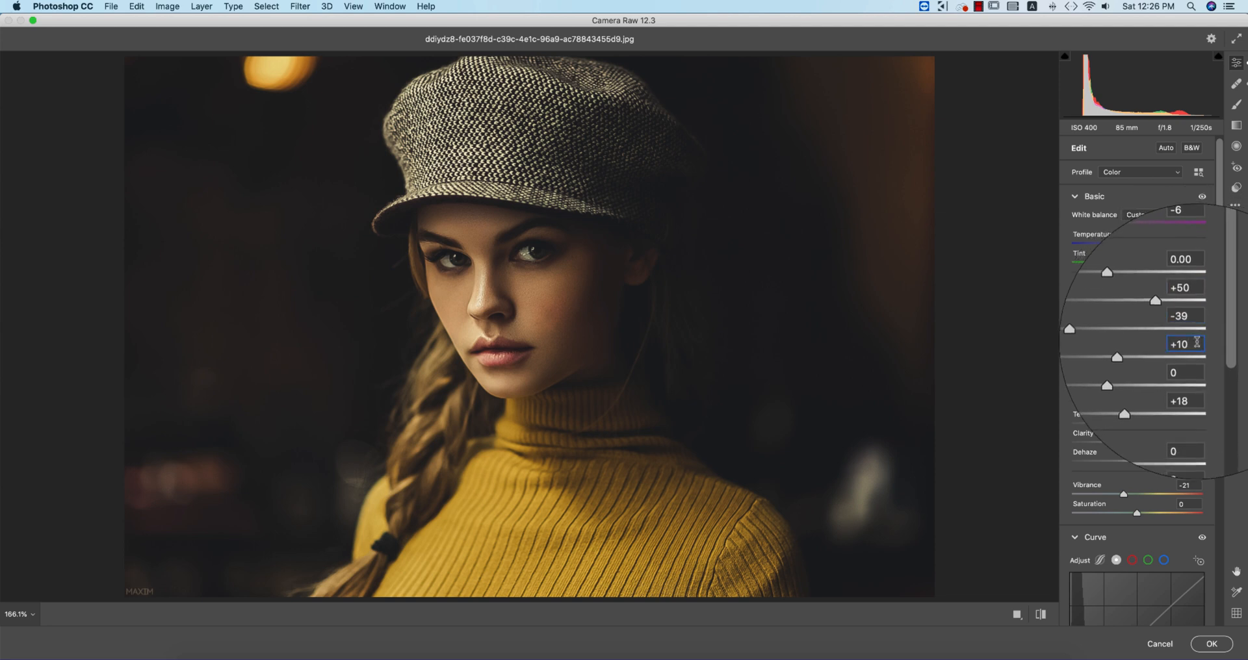
Review Detail values (Sharpening 71, Noise Reduction 36, Color Noise 26) and Color Mixer hues Reds -60, Oranges +5
{"action": "scroll", "scroll_direction": "down", "scroll_amount": 3}
{"action": "type", "text": "26"}
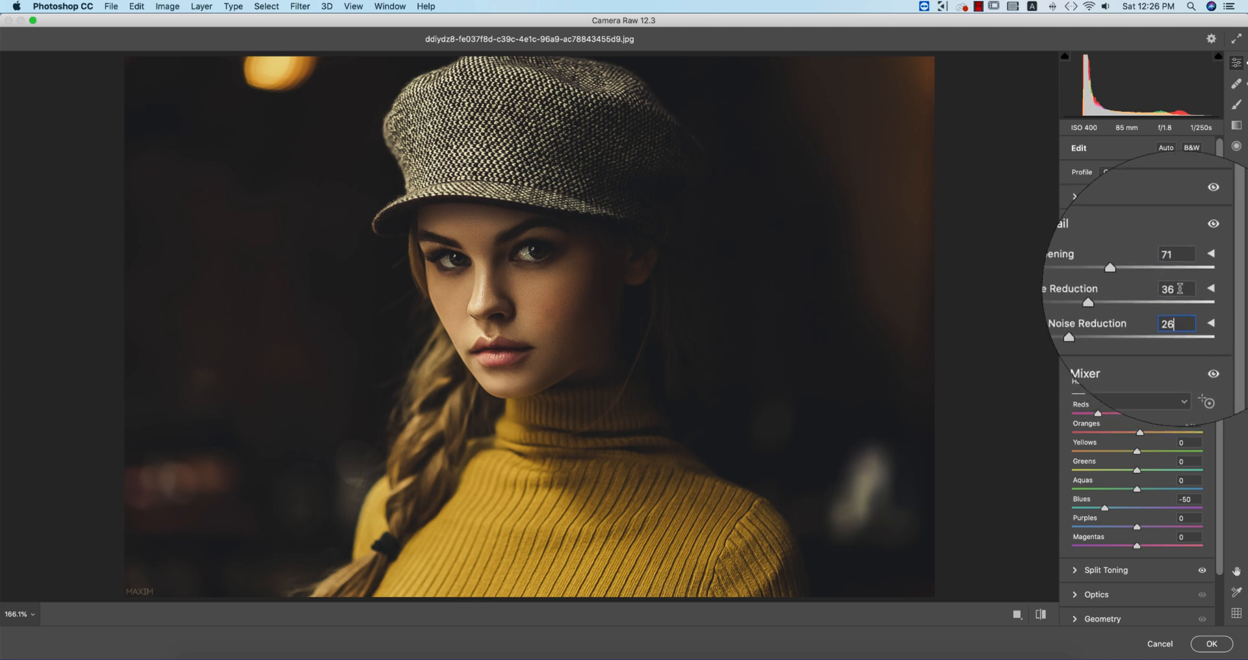
{"action": "left_click", "coordinate": [1176, 288]}
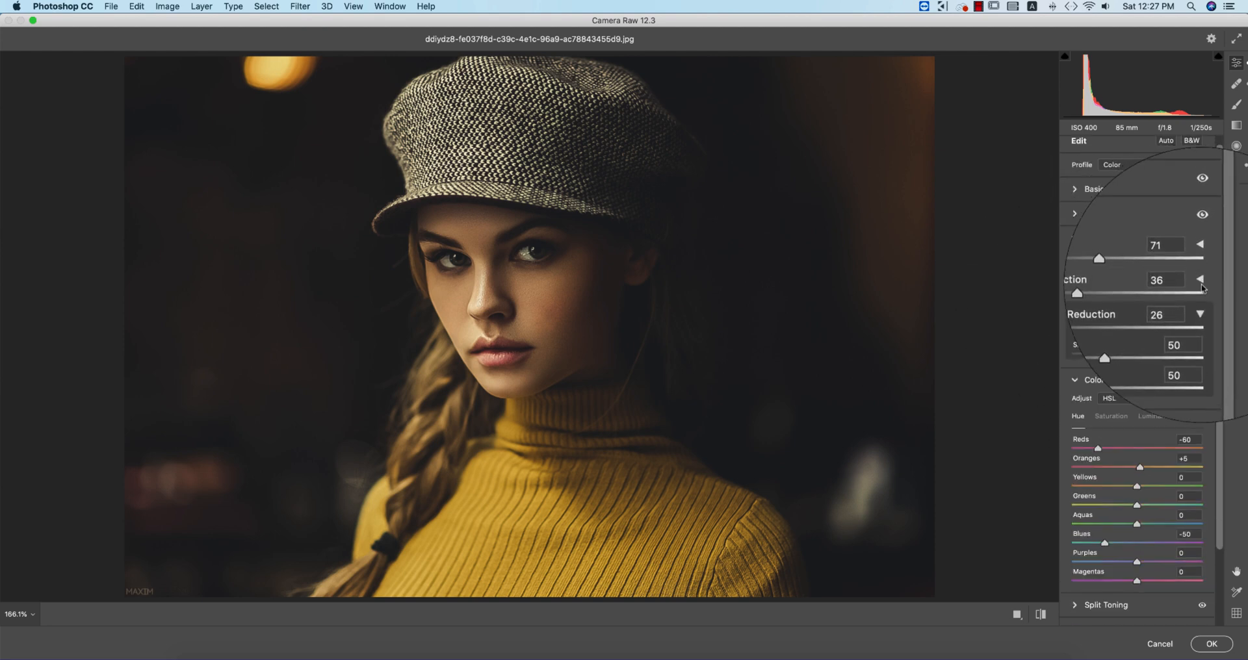
{"action": "scroll", "scroll_direction": "down", "scroll_amount": 3}
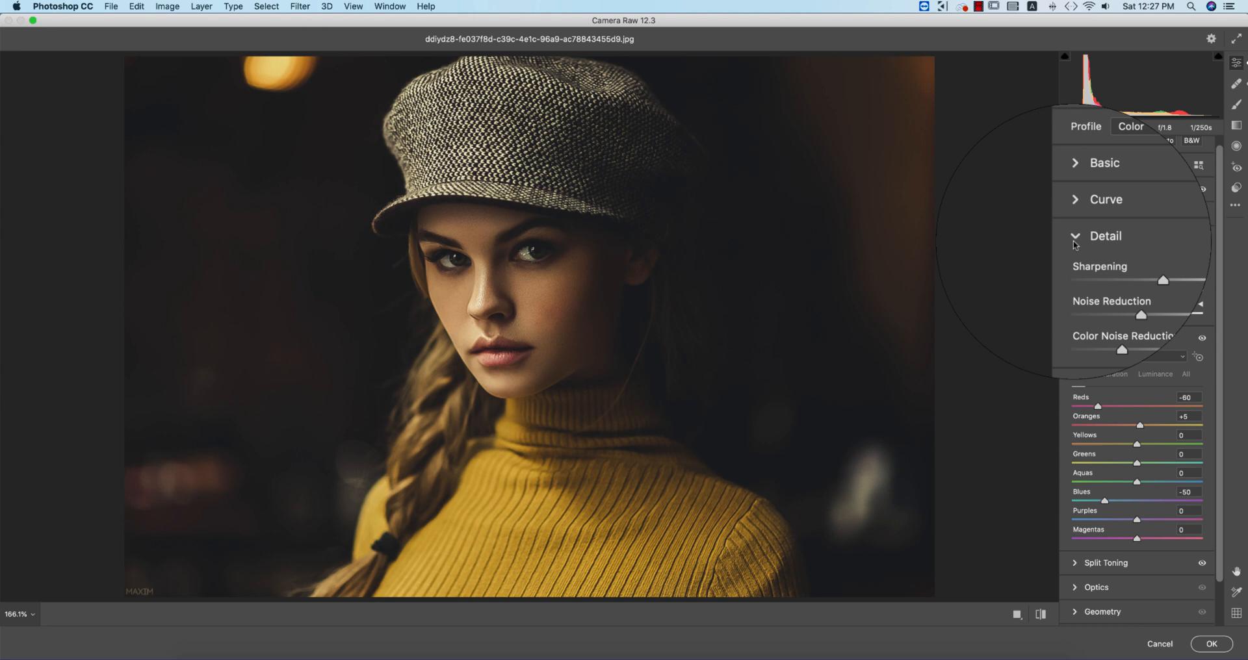
Check the HSL Saturation and Luminance tabs, with Blues luminance +46, then fold away the Color Mixer
{"action": "left_click", "coordinate": [1105, 236]}
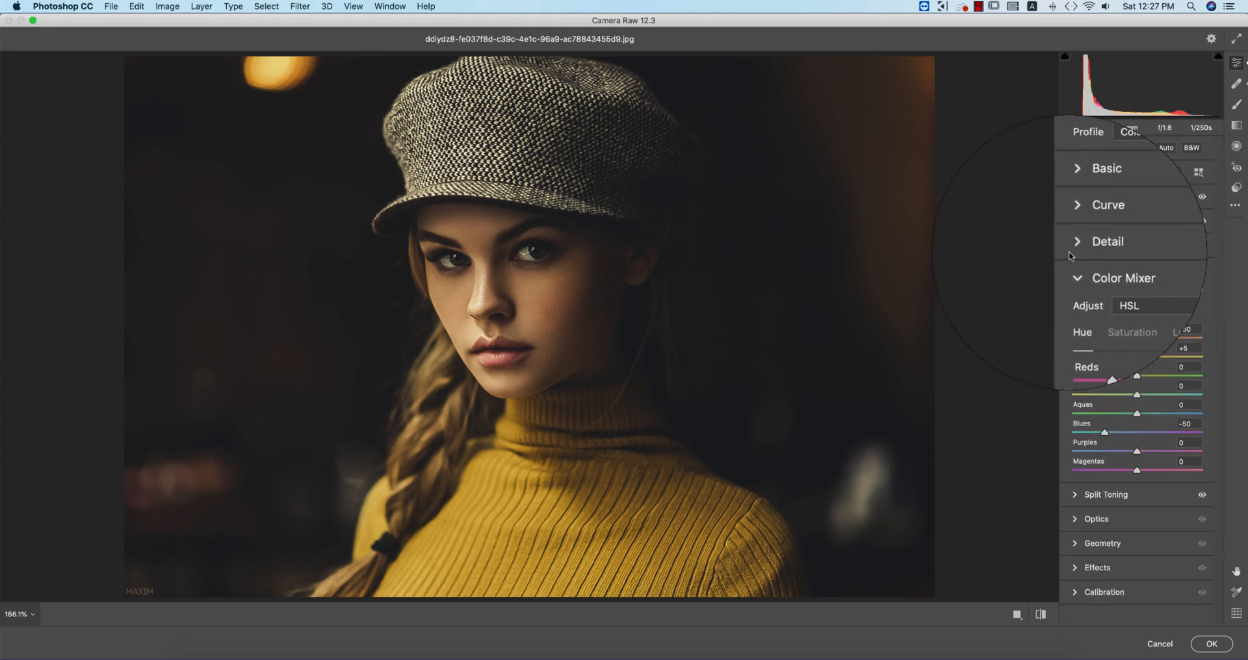
{"action": "left_click", "coordinate": [1105, 305]}
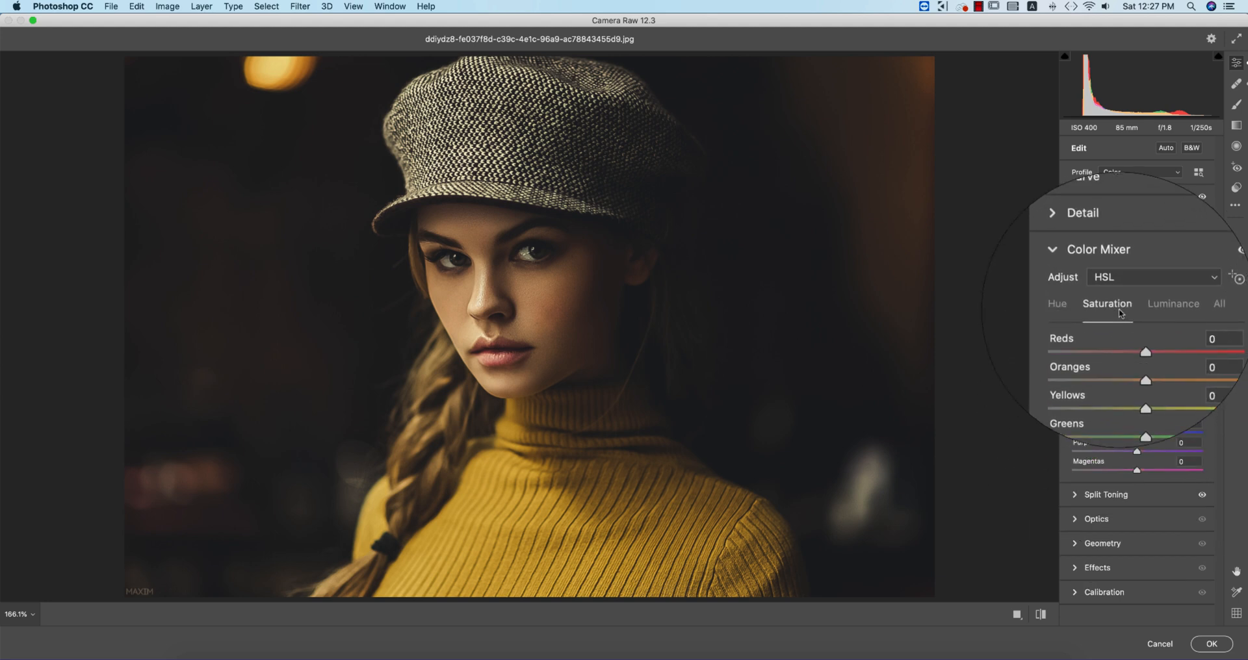
{"action": "left_click", "coordinate": [1155, 304]}
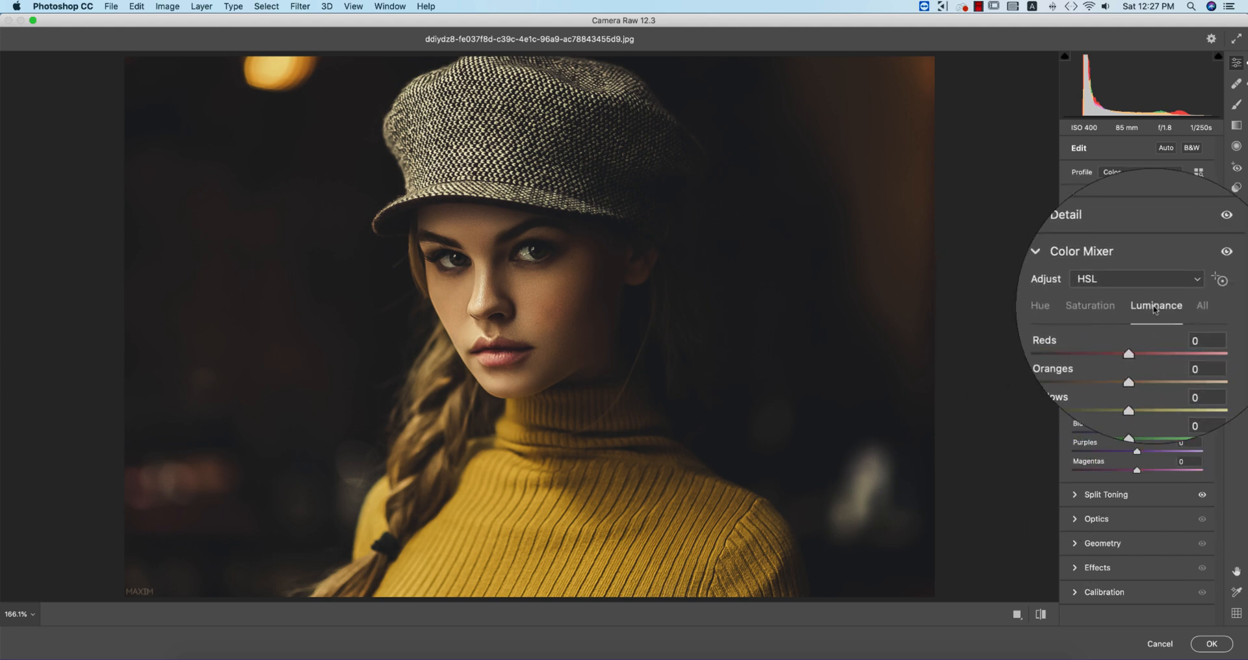
{"action": "left_click", "coordinate": [1077, 304]}
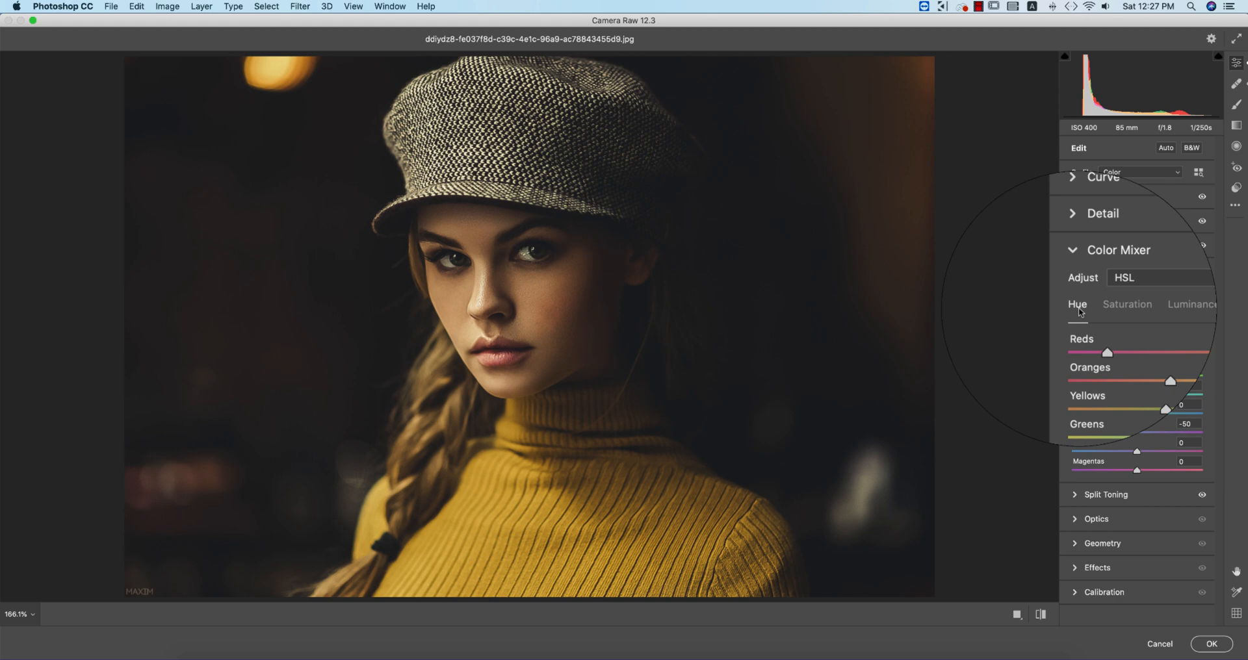
{"action": "left_click", "coordinate": [1111, 306]}
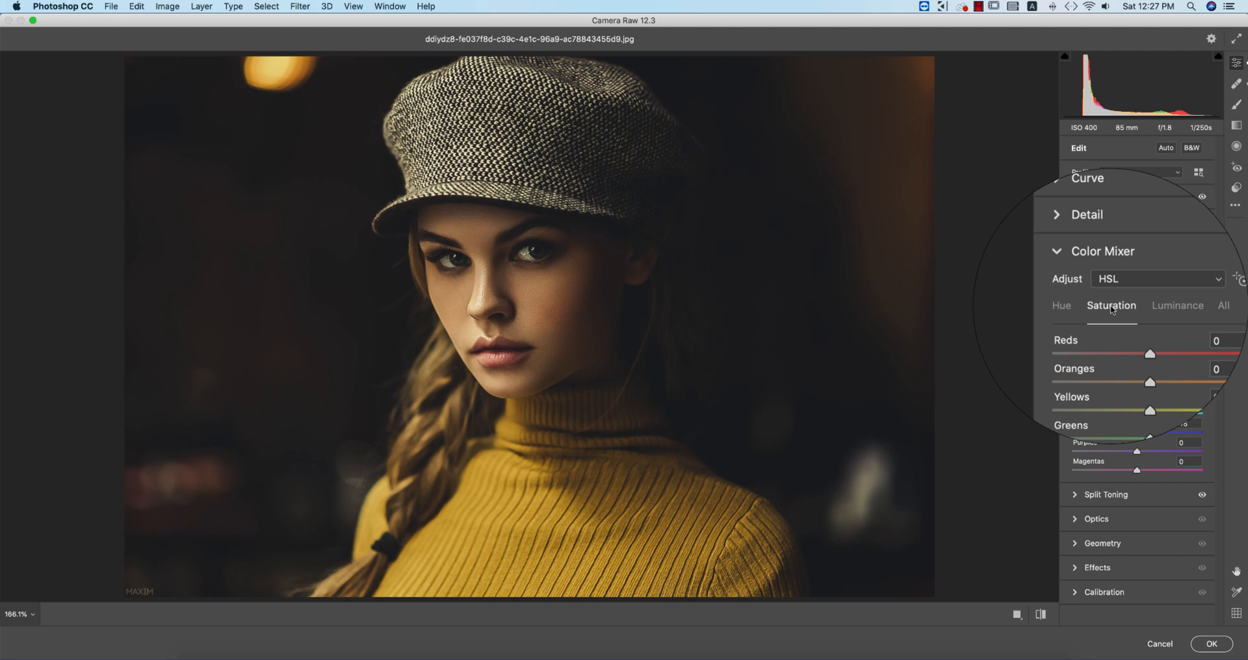
{"action": "left_click", "coordinate": [1168, 305]}
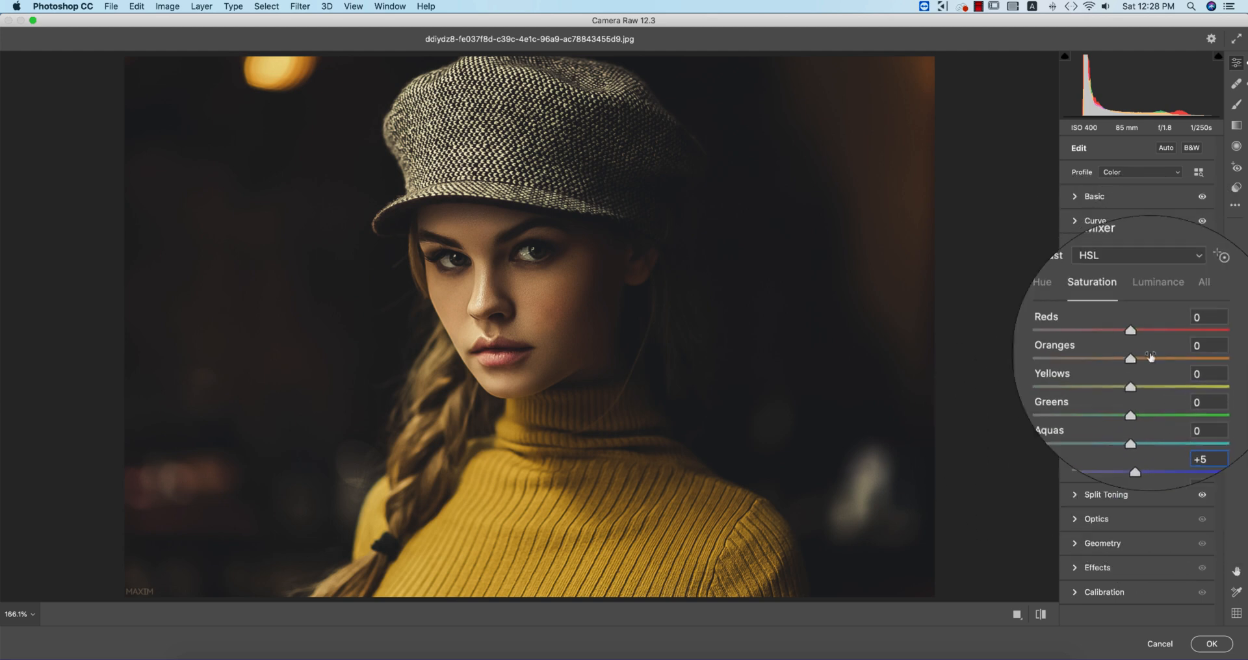
{"action": "left_click", "coordinate": [1157, 282]}
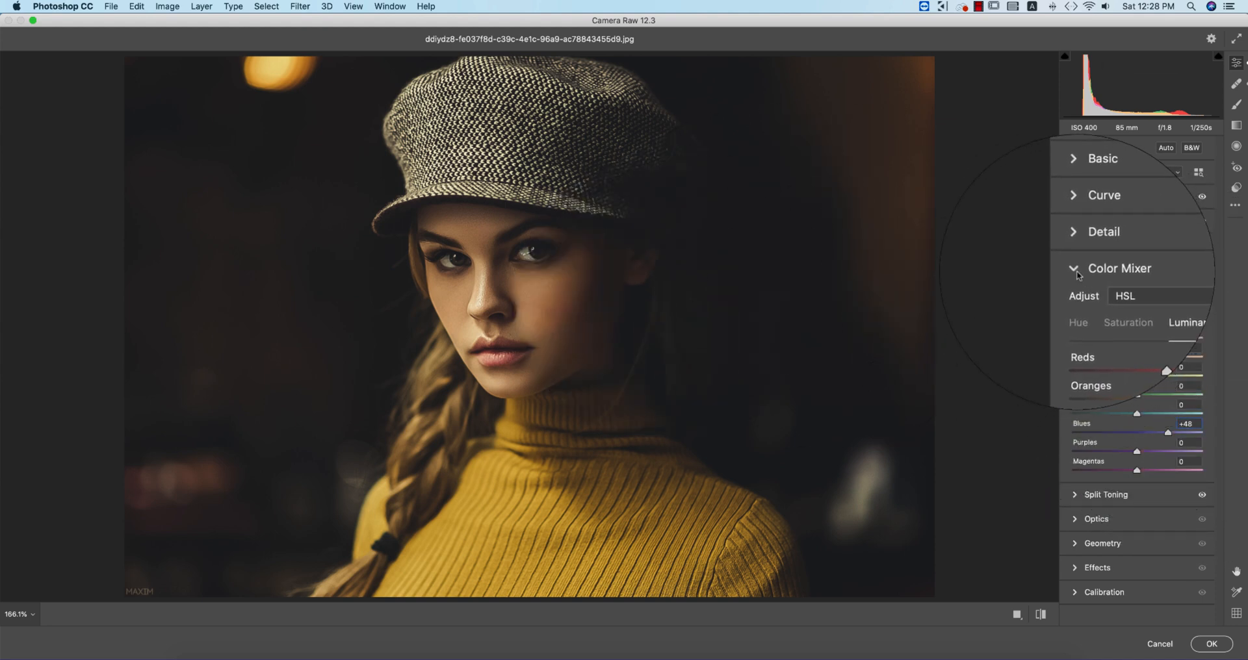
{"action": "left_click", "coordinate": [1072, 268]}
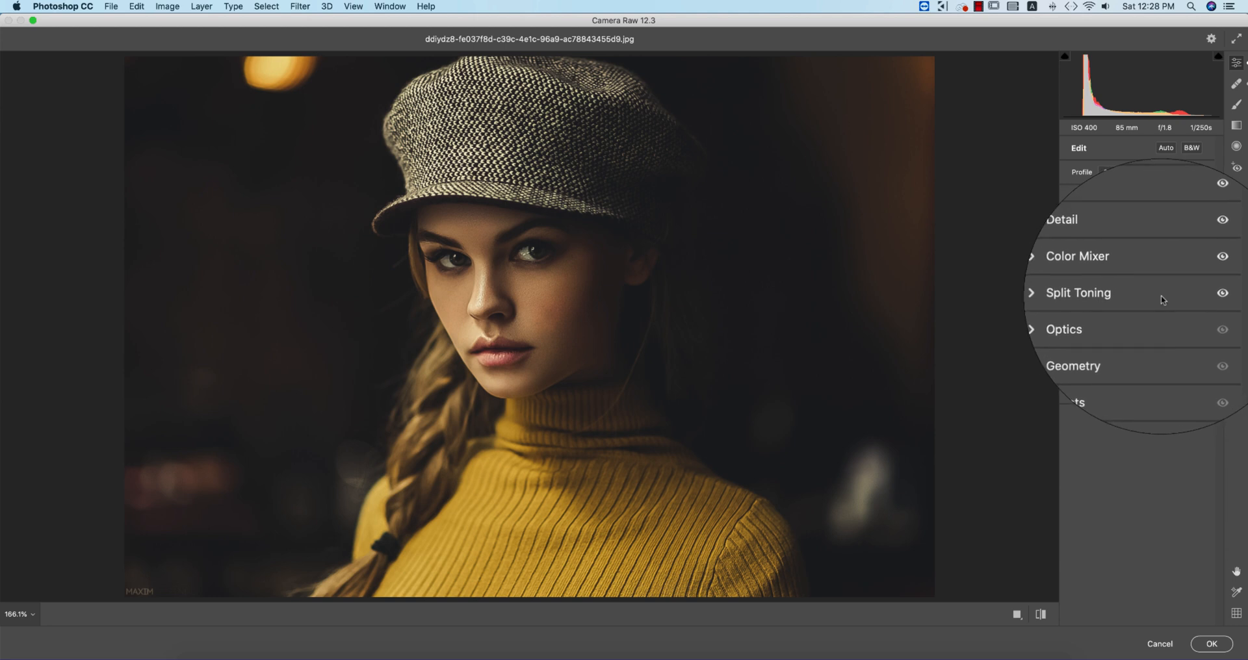
In Split Toning set Shadows Hue to 260, keeping highlights hue 60 and saturation 28
{"action": "left_click", "coordinate": [1078, 293]}
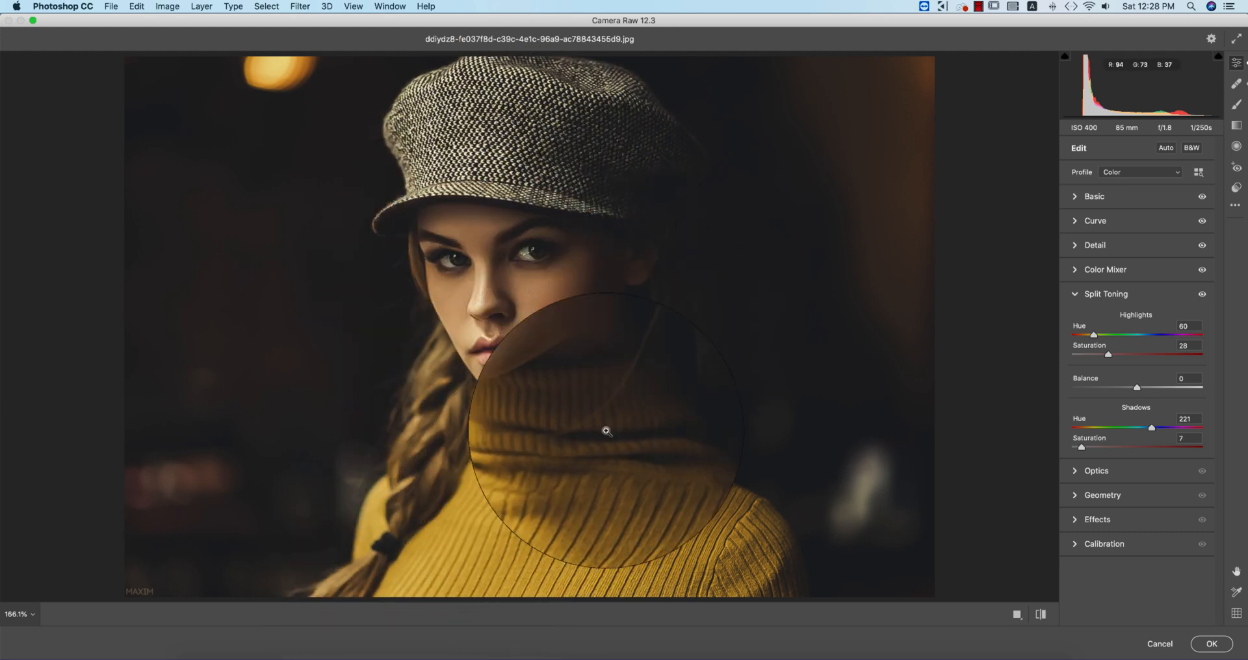
{"action": "left_click_drag", "start_coordinate": [607, 430], "coordinate": [728, 221]}
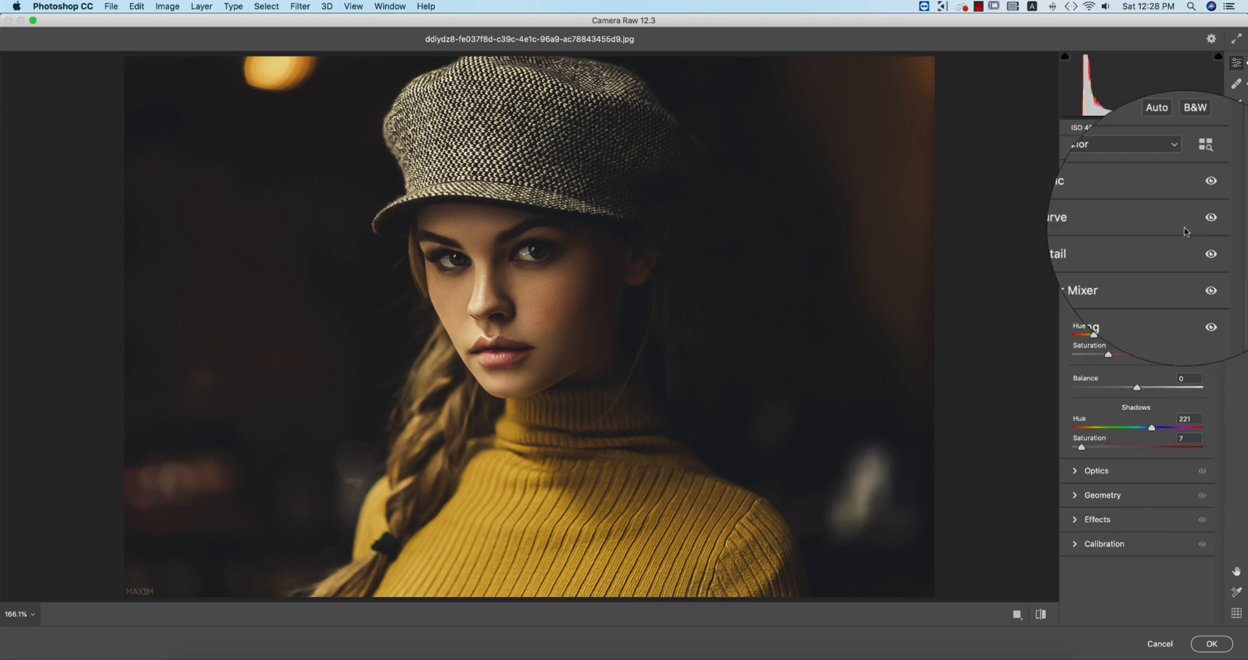
{"action": "scroll", "scroll_direction": "up", "scroll_amount": 3}
{"action": "type", "text": "260"}
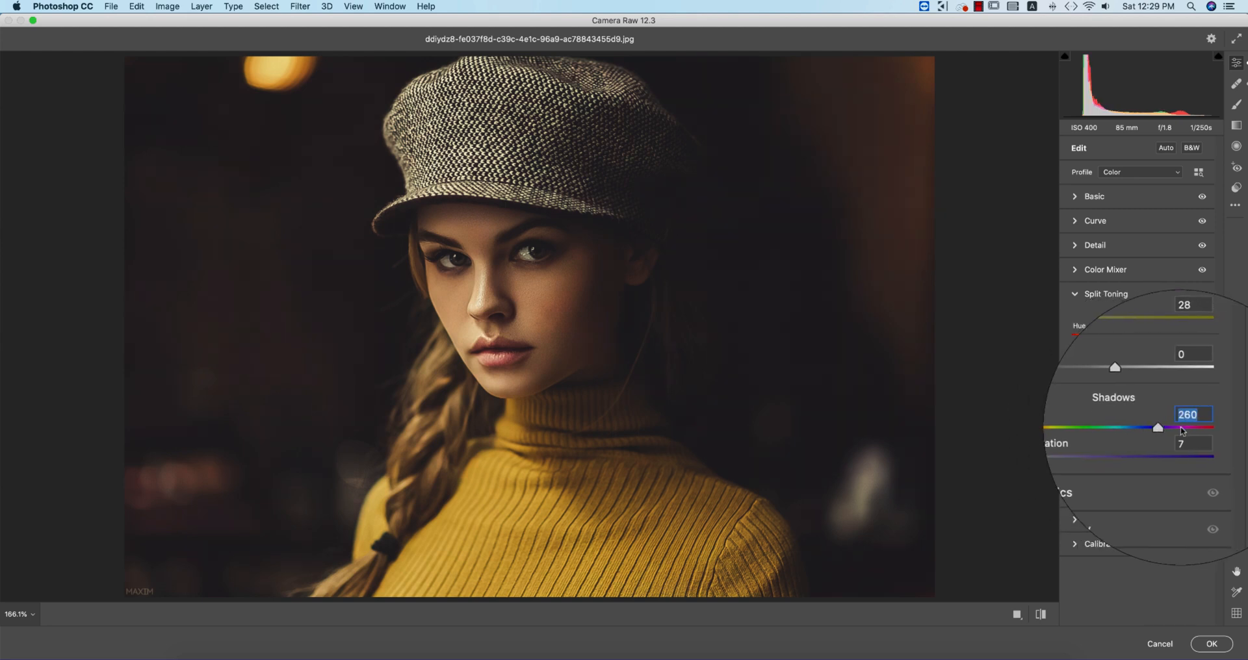
{"action": "key", "text": "cmd+z"}
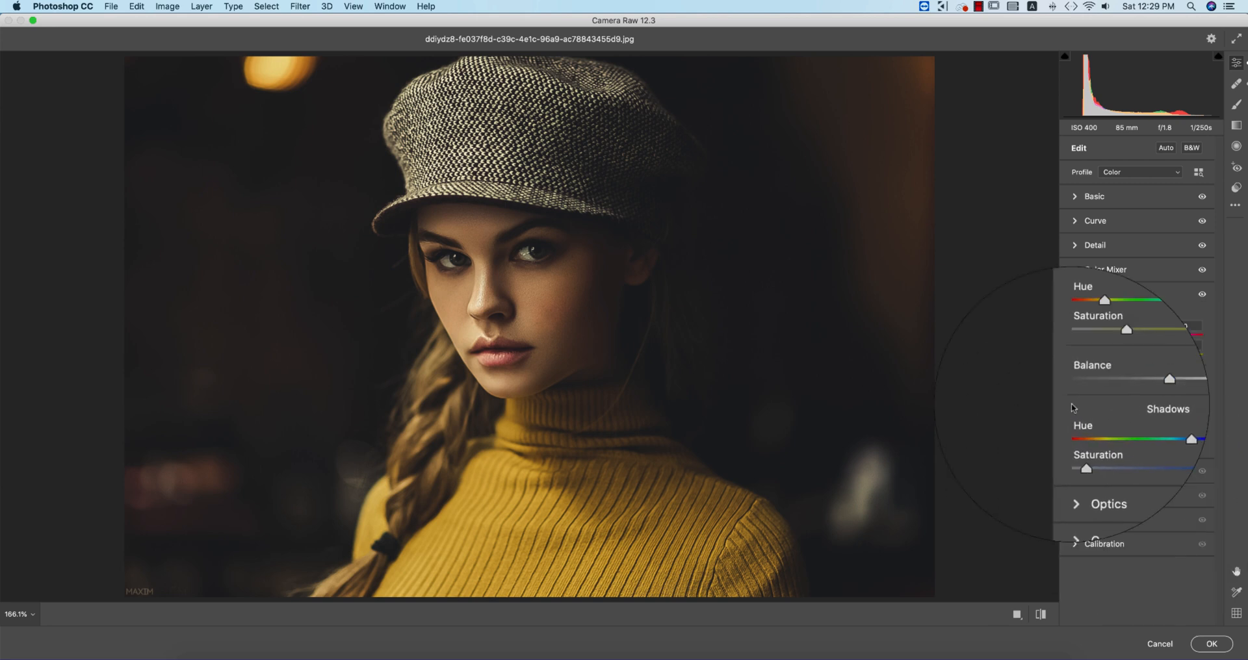
Glance through Optics, Effects and Calibration, then confirm with OK to apply the Camera Raw grade
{"action": "left_click", "coordinate": [1075, 318]}
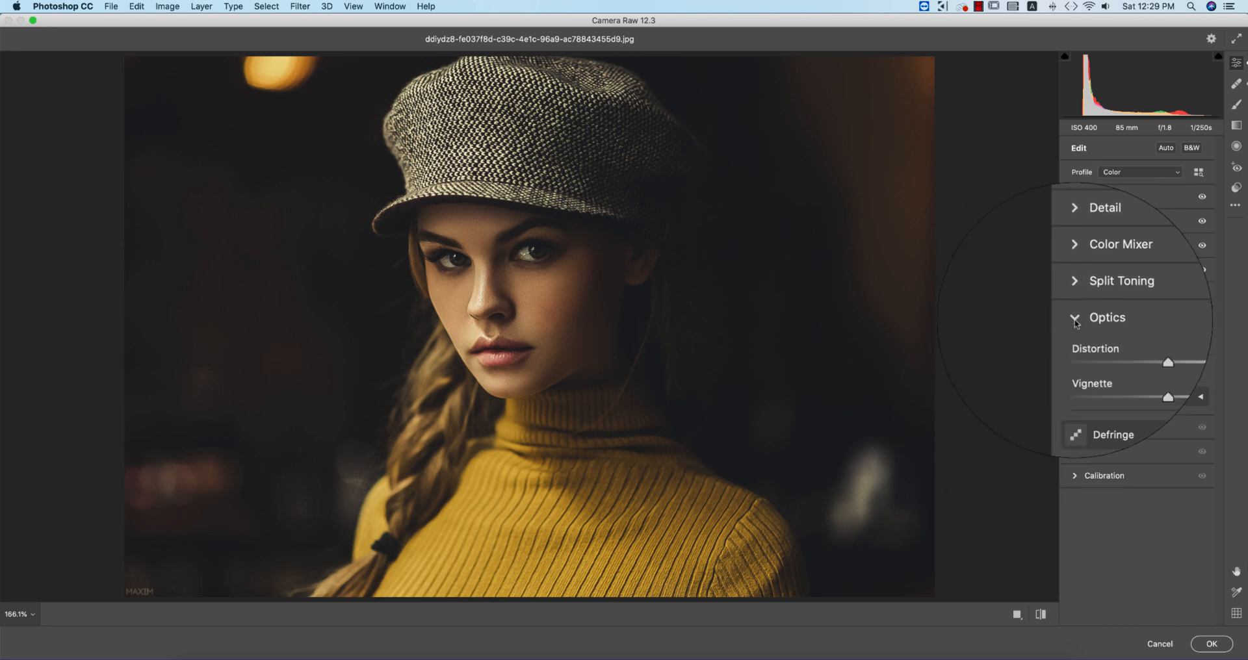
{"action": "left_click", "coordinate": [1105, 317]}
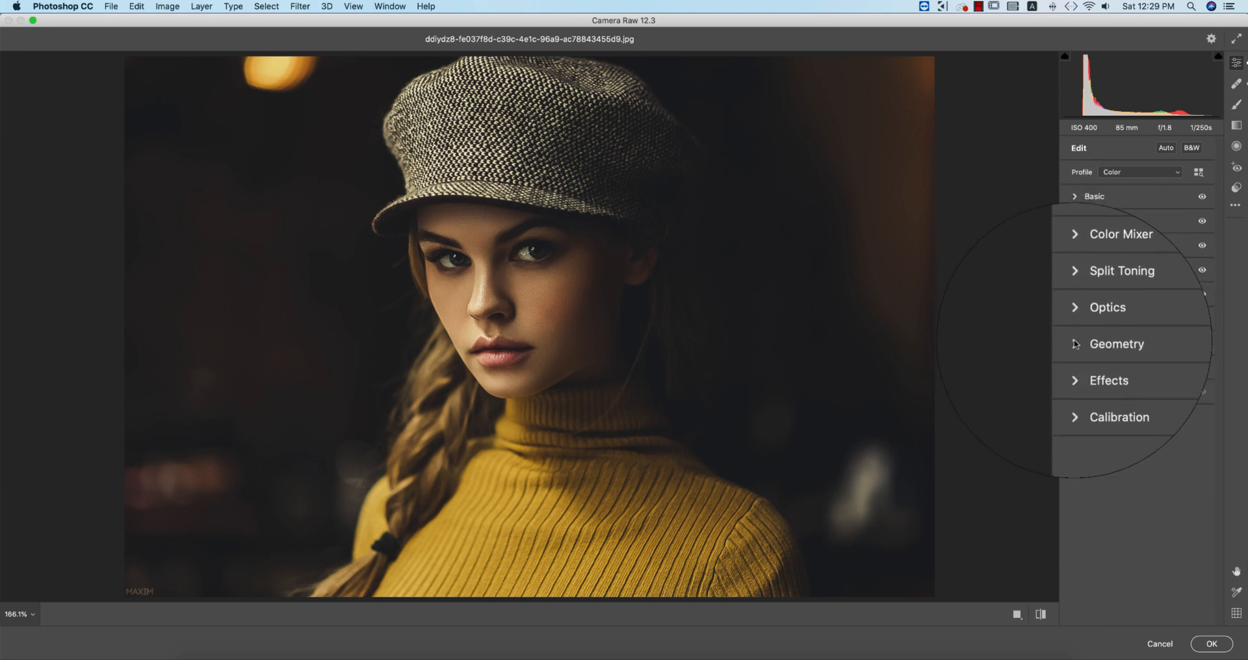
{"action": "left_click", "coordinate": [1108, 380]}
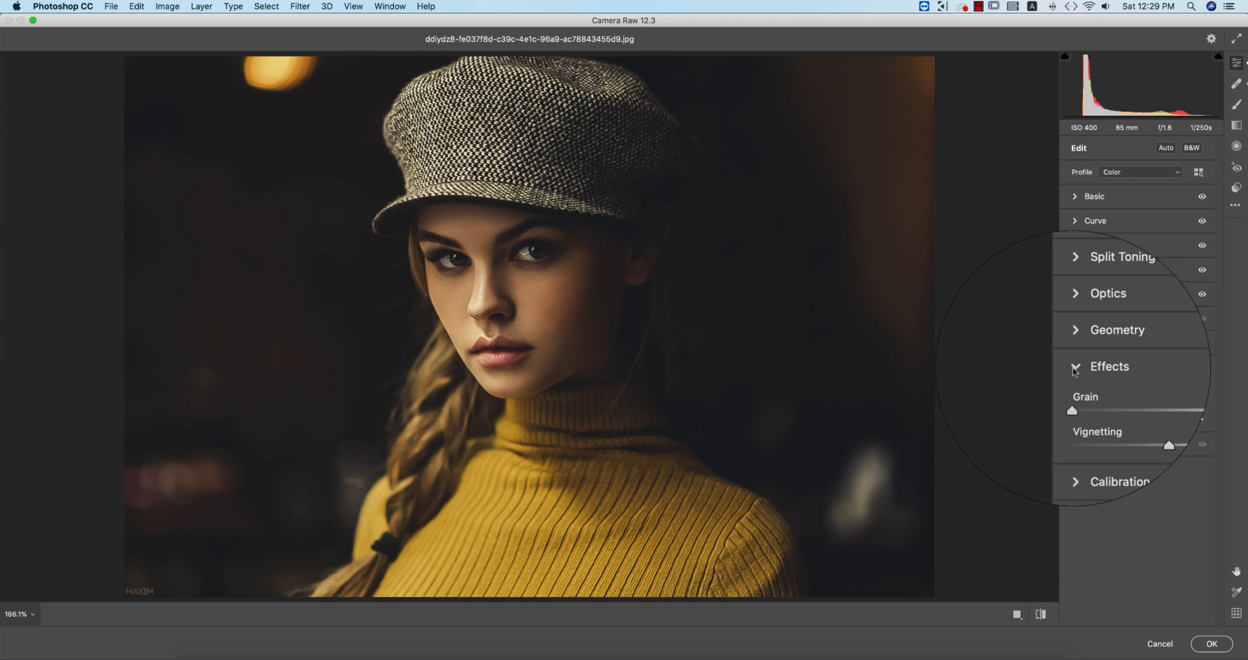
{"action": "left_click", "coordinate": [1119, 481]}
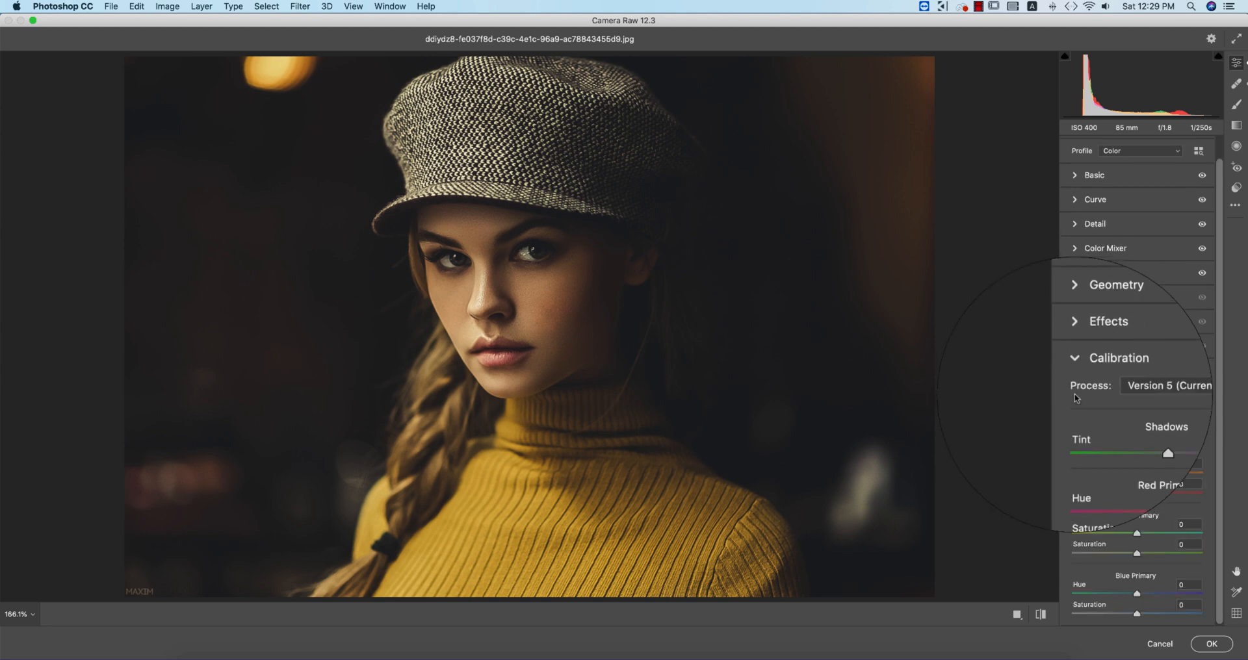
{"action": "left_click", "coordinate": [1117, 357]}
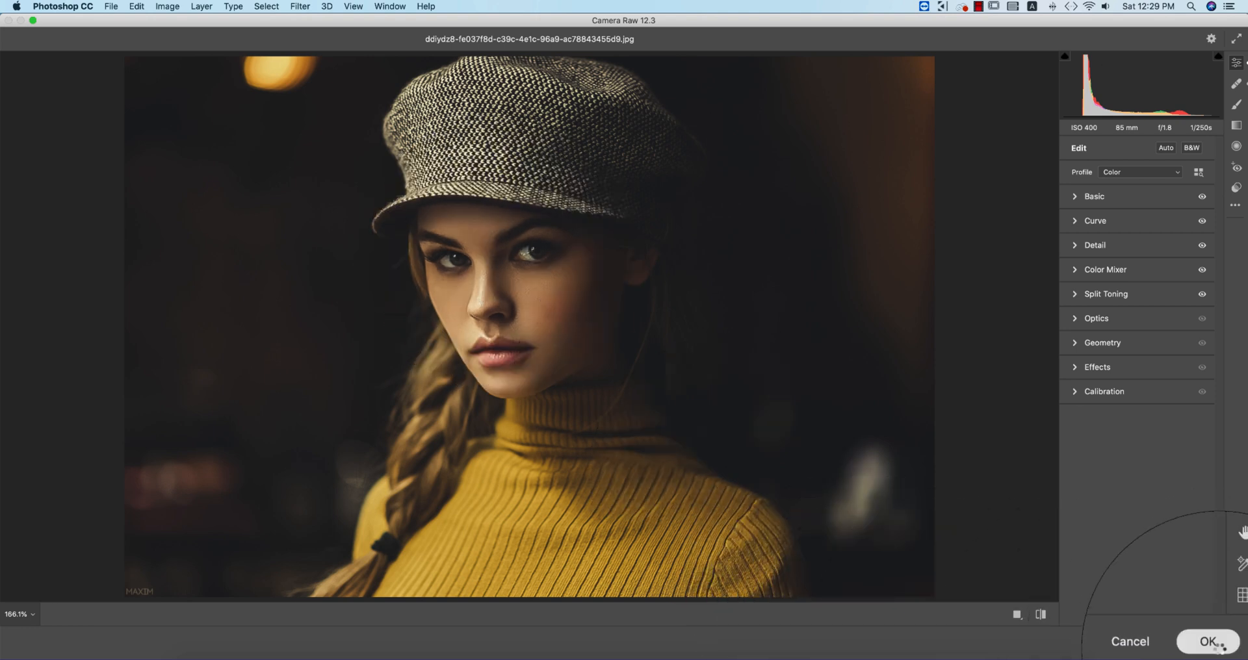
{"action": "left_click", "coordinate": [1208, 641]}
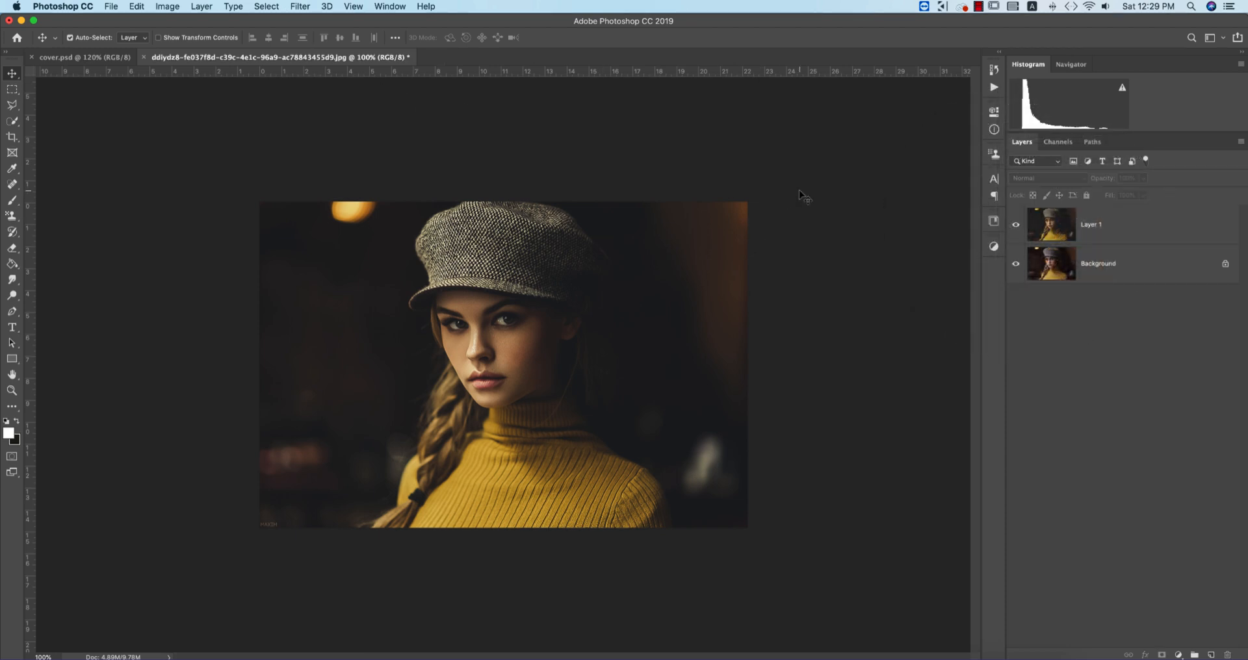
{"action": "mouse_move", "coordinate": [600, 130]}
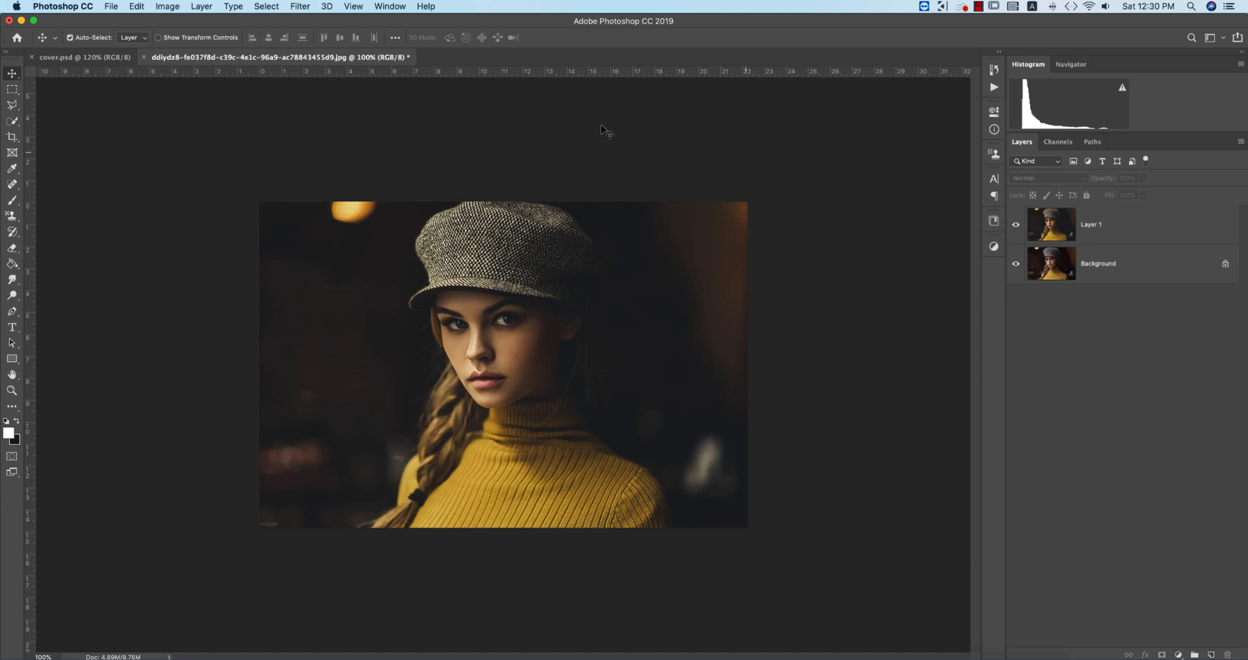
Target Layer 1 and launch Nik Collection's Color Efex Pro 4 on it
{"action": "left_click", "coordinate": [299, 6]}
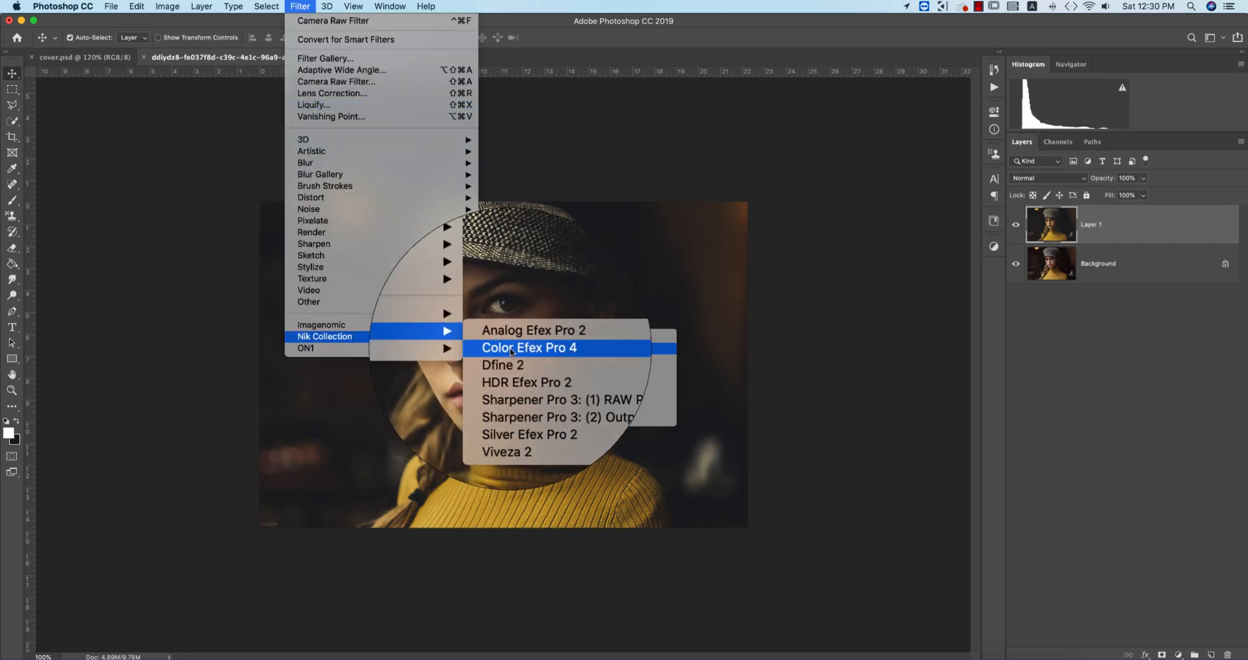
{"action": "left_click", "coordinate": [529, 347]}
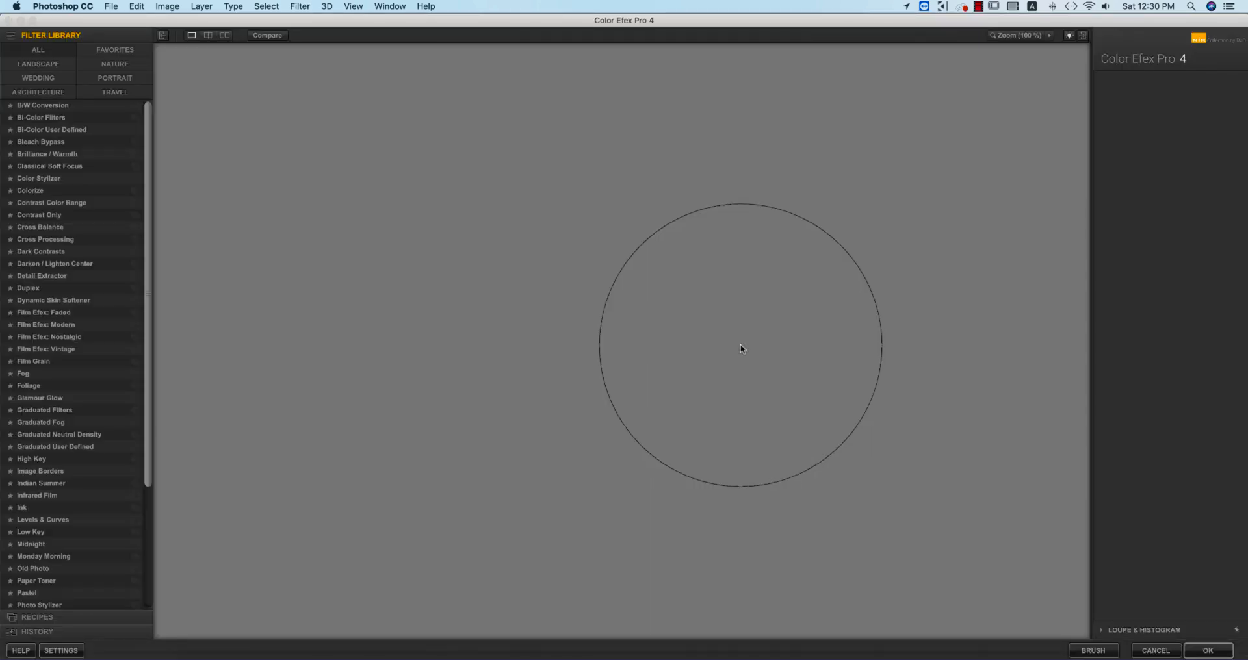
Apply Cross Processing, trying L07 then settling on method L02 at 33%, and confirm as a new layer
{"action": "left_click", "coordinate": [44, 239]}
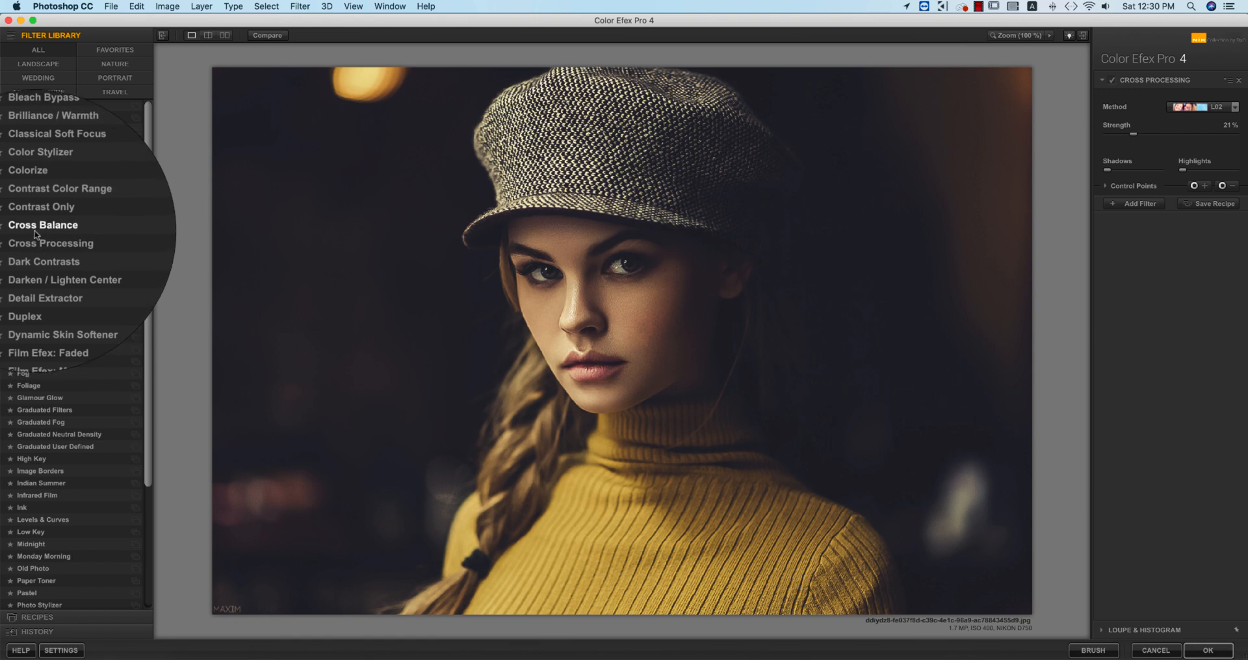
{"action": "left_click", "coordinate": [1204, 106]}
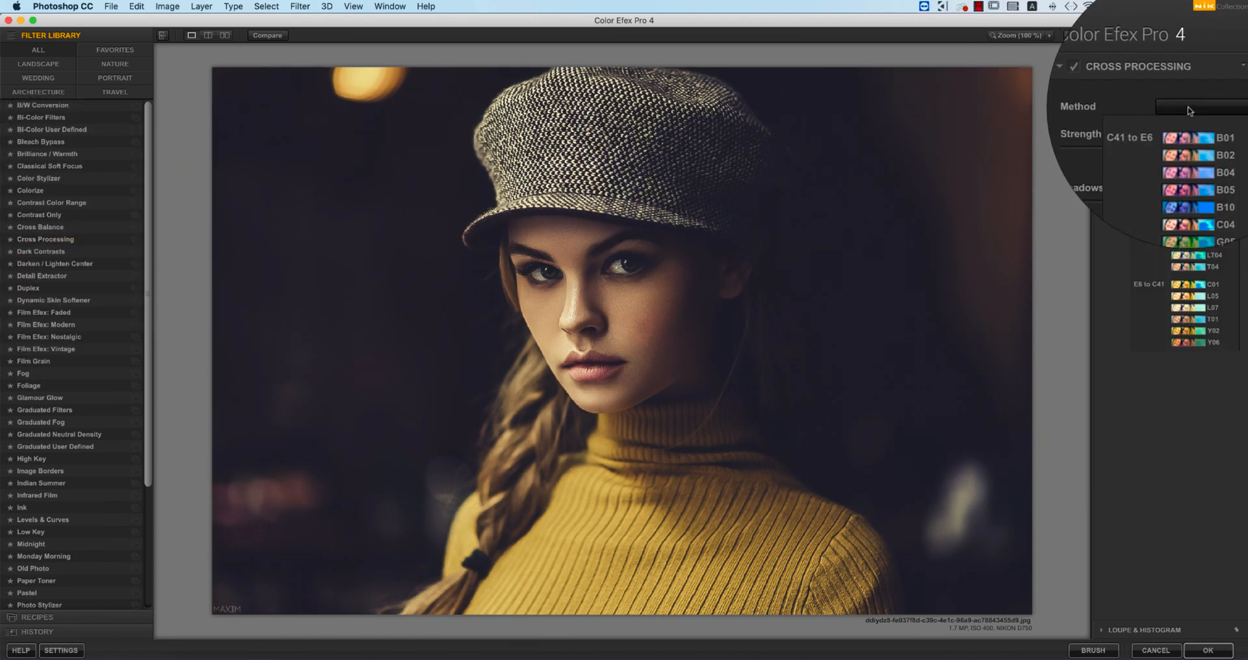
{"action": "left_click", "coordinate": [1187, 303]}
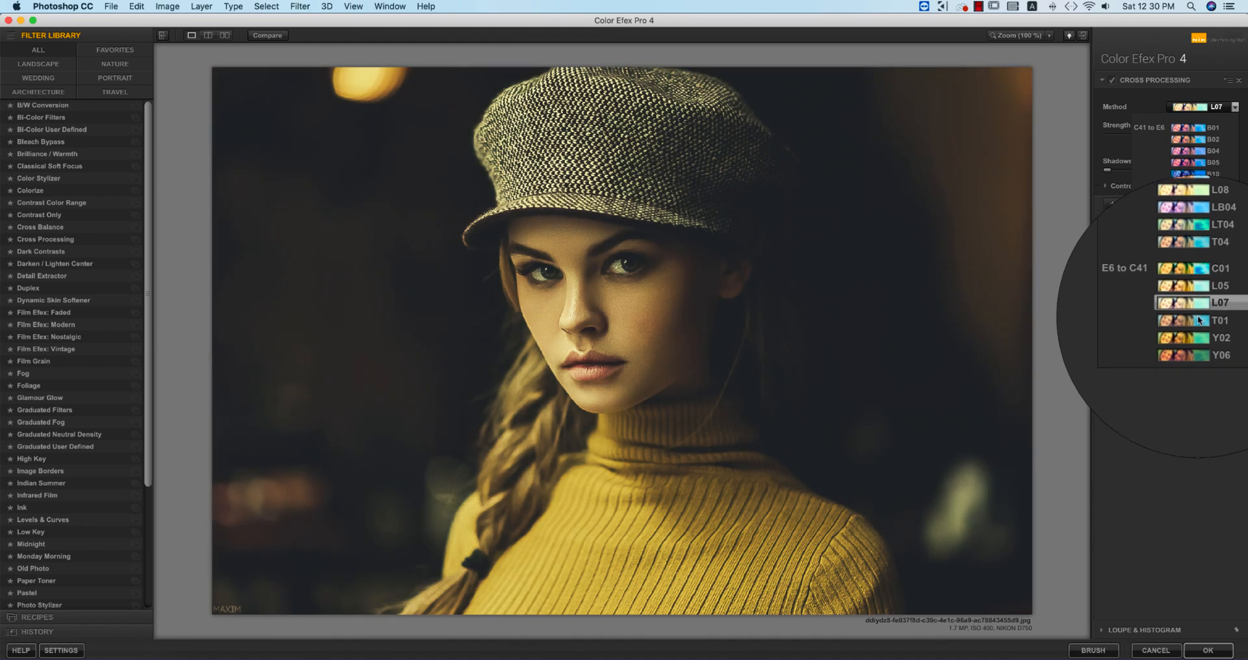
{"action": "left_click", "coordinate": [1186, 148]}
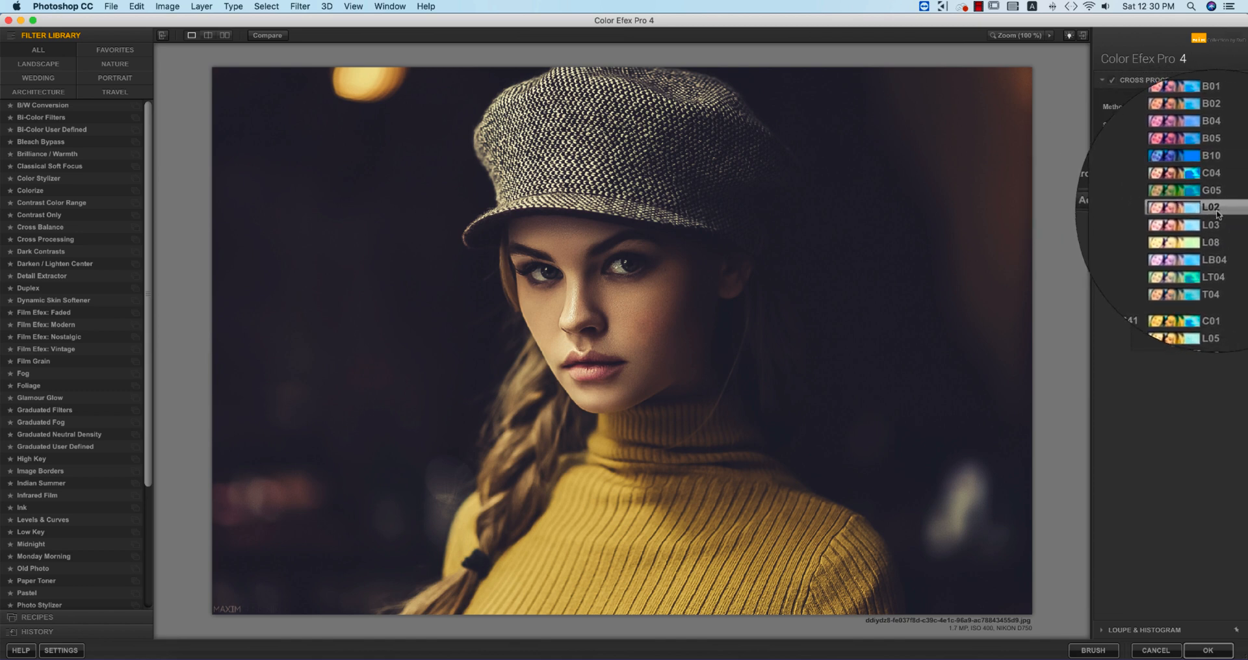
{"action": "left_click", "coordinate": [1185, 208]}
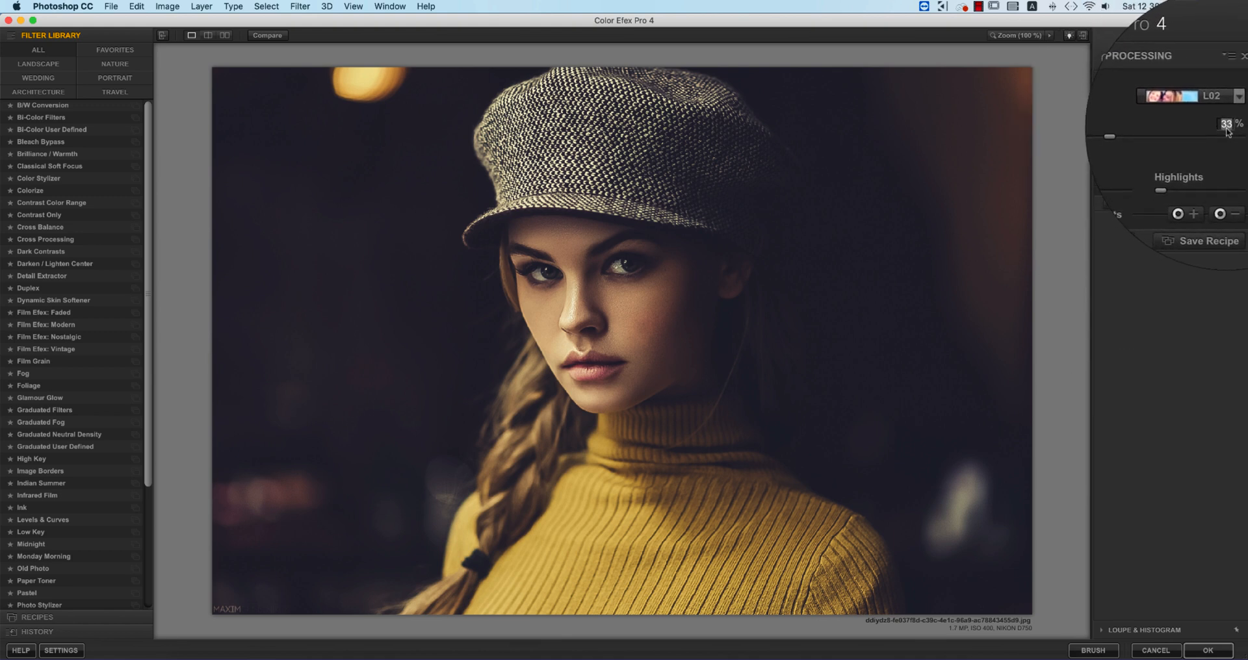
{"action": "left_click", "coordinate": [1208, 651]}
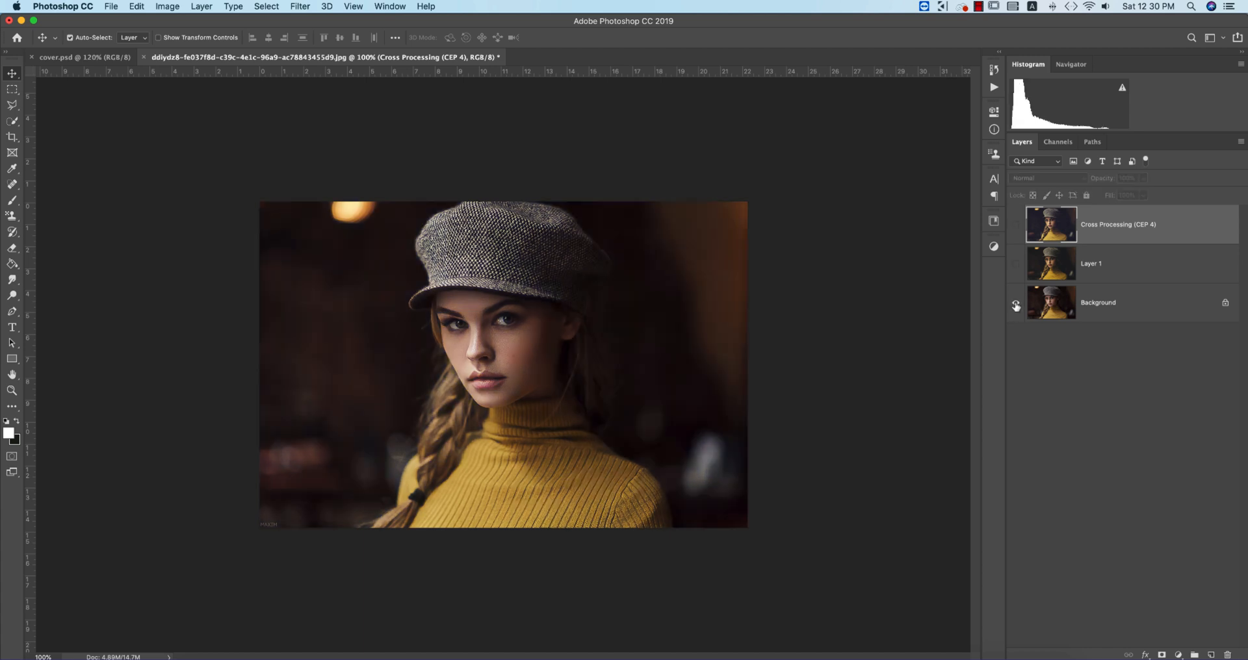
{"action": "mouse_move", "coordinate": [1015, 305]}
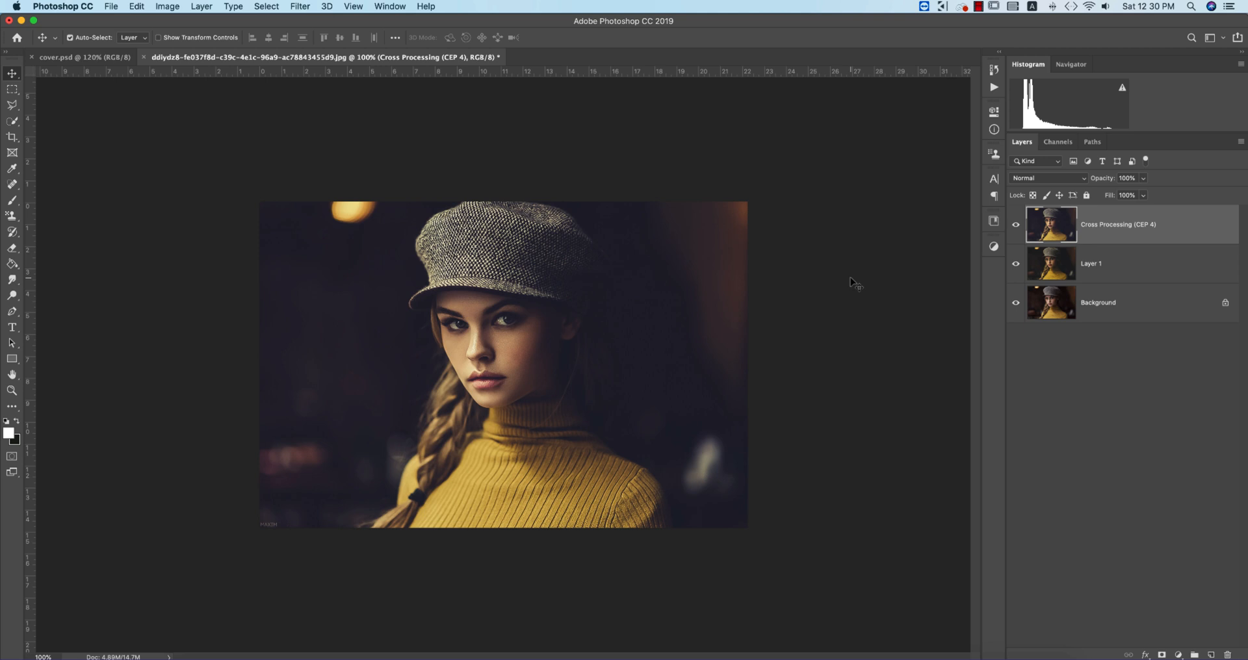
{"action": "left_click", "coordinate": [80, 56]}
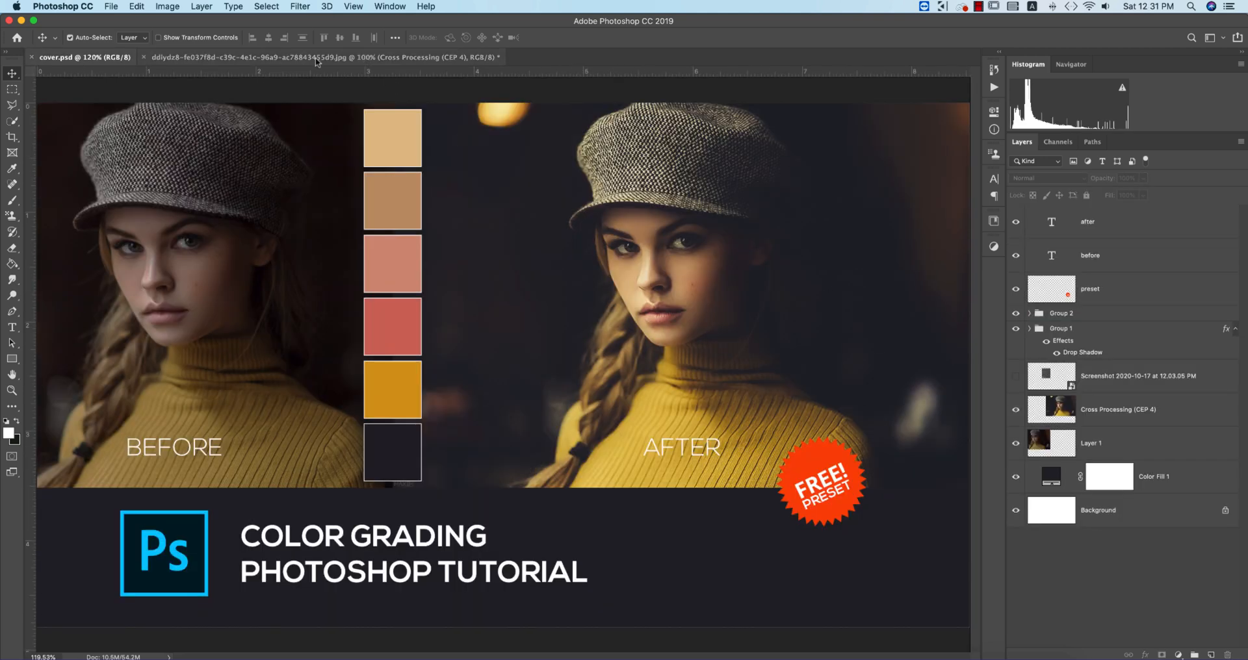
{"action": "left_click", "coordinate": [318, 57]}
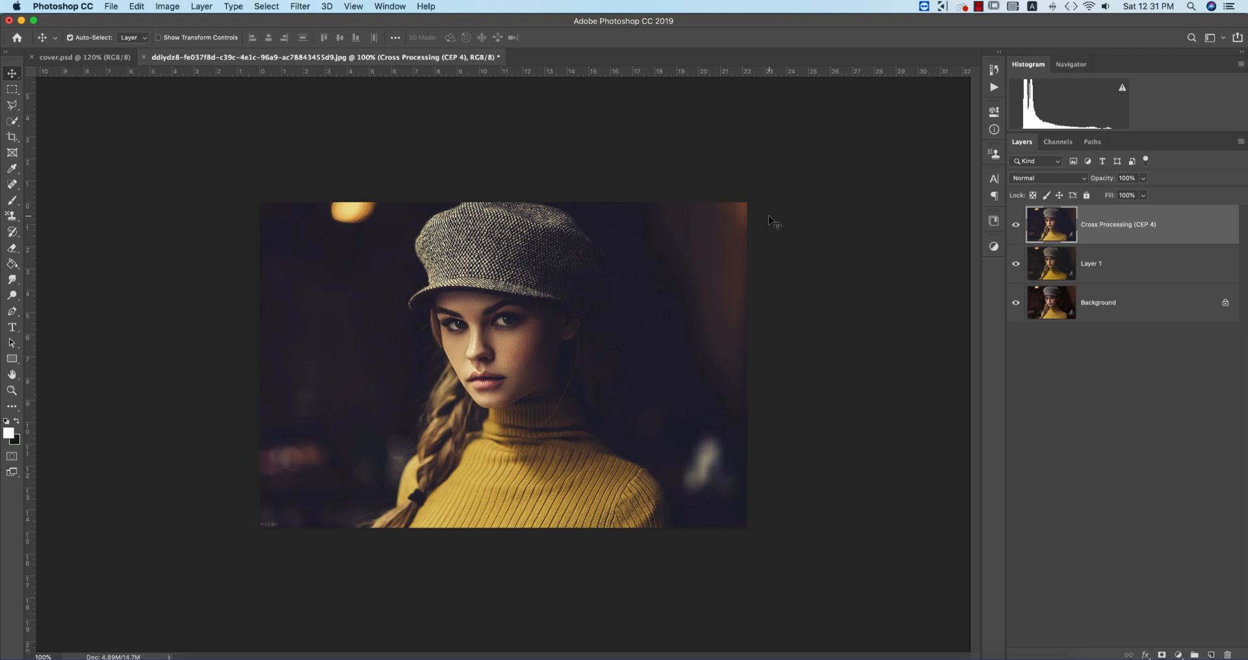